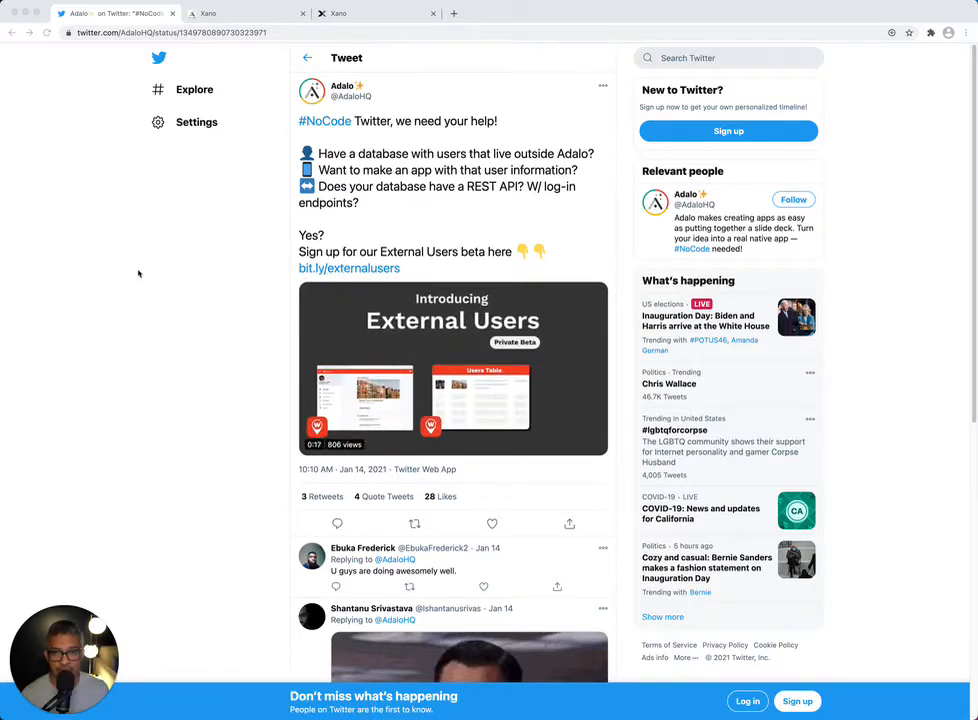
# Switch from the External Users tweet to the Adalo editor with Signup, Login and Home screens
pyautogui.click(240, 13)
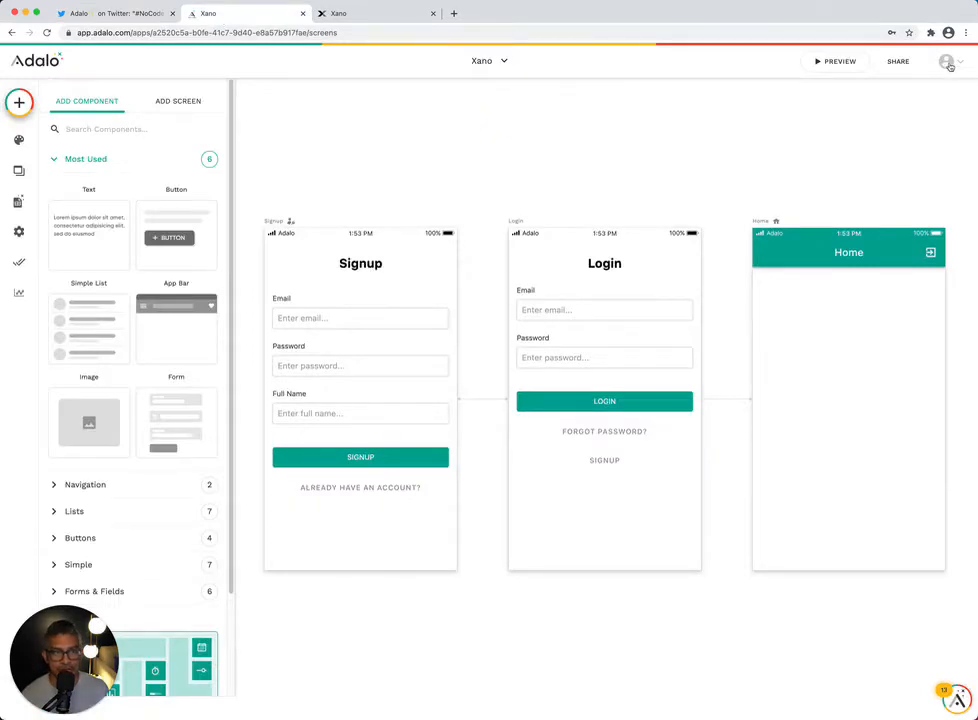
pyautogui.click(947, 64)
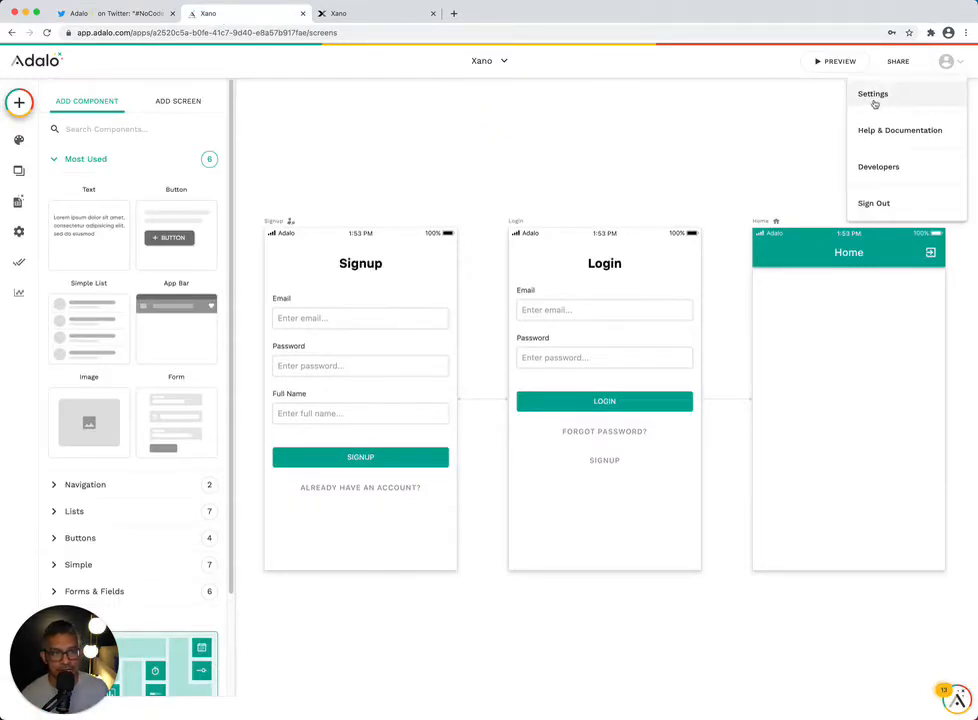
pyautogui.click(875, 93)
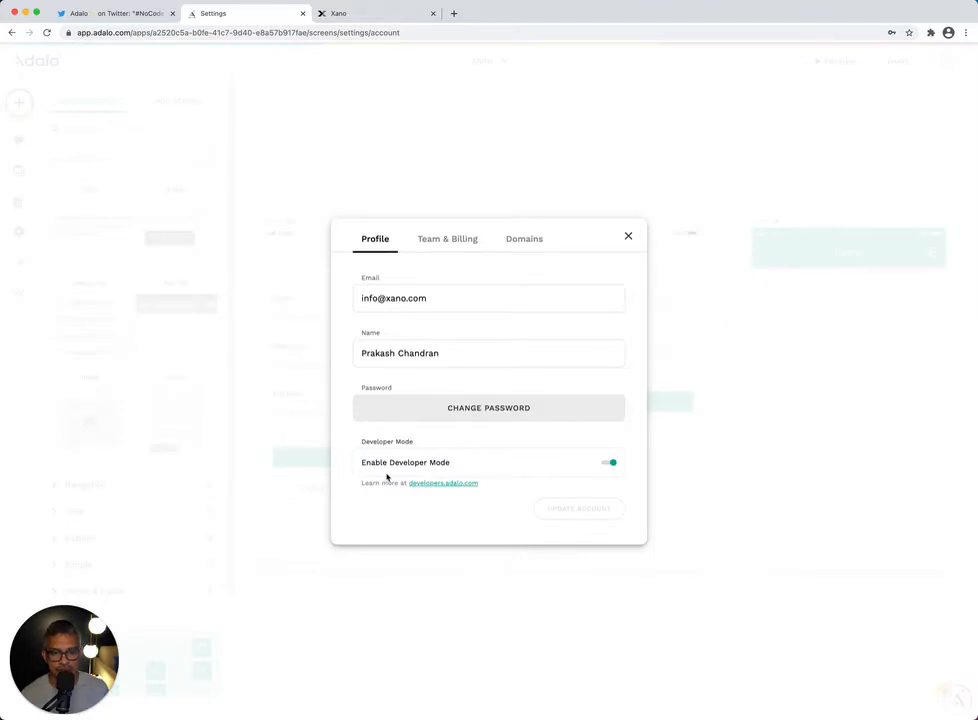
pyautogui.click(609, 462)
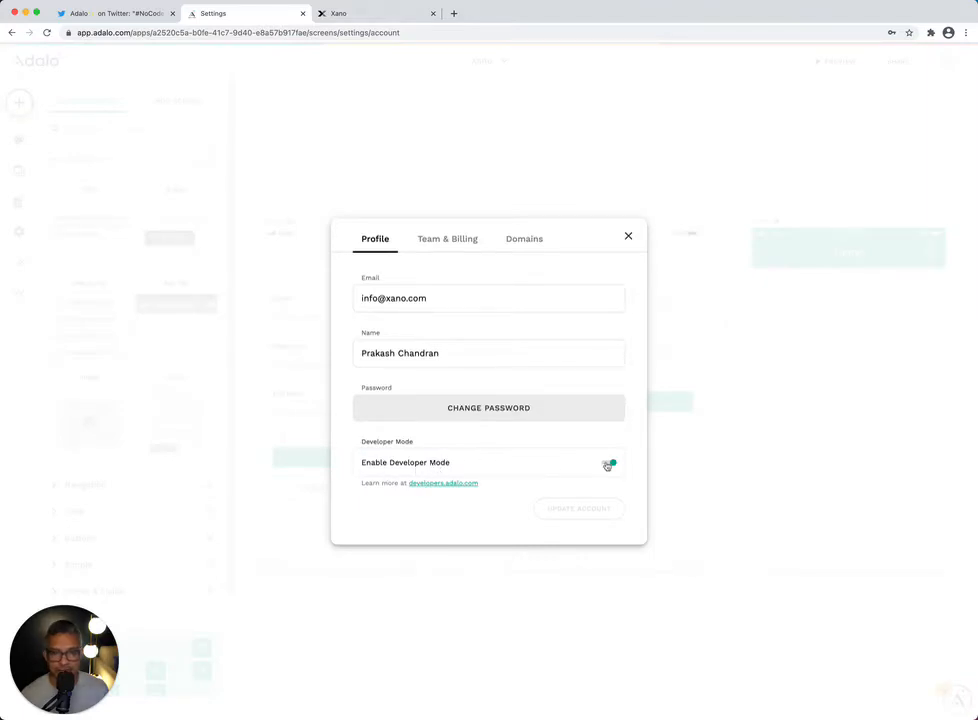
pyautogui.click(628, 236)
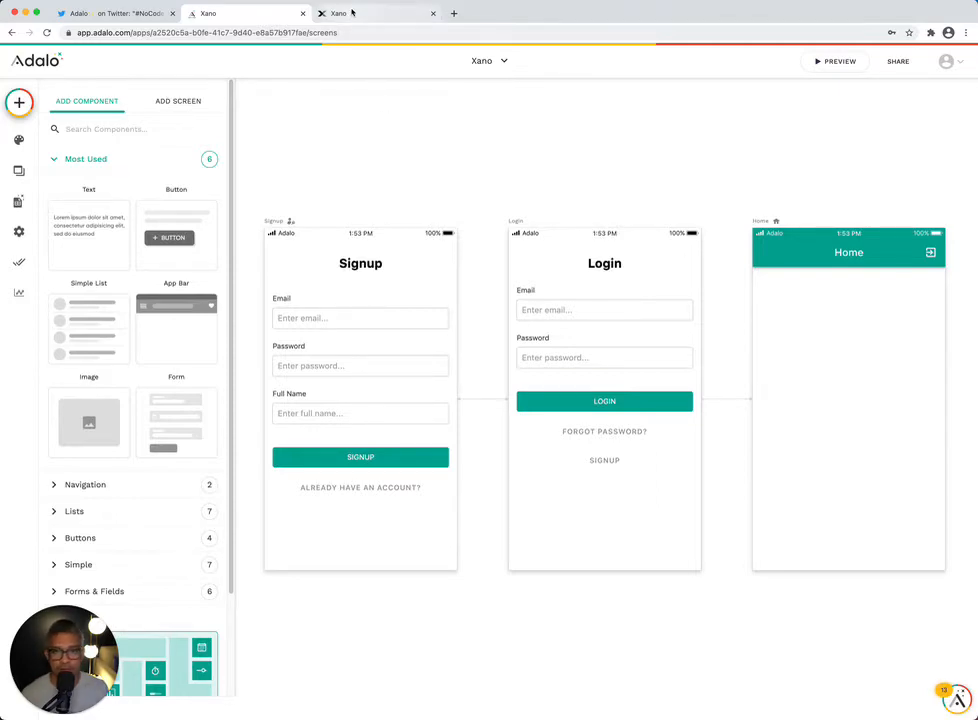
# Start the Xano setup wizard and name the new workspace Adalo
pyautogui.click(360, 13)
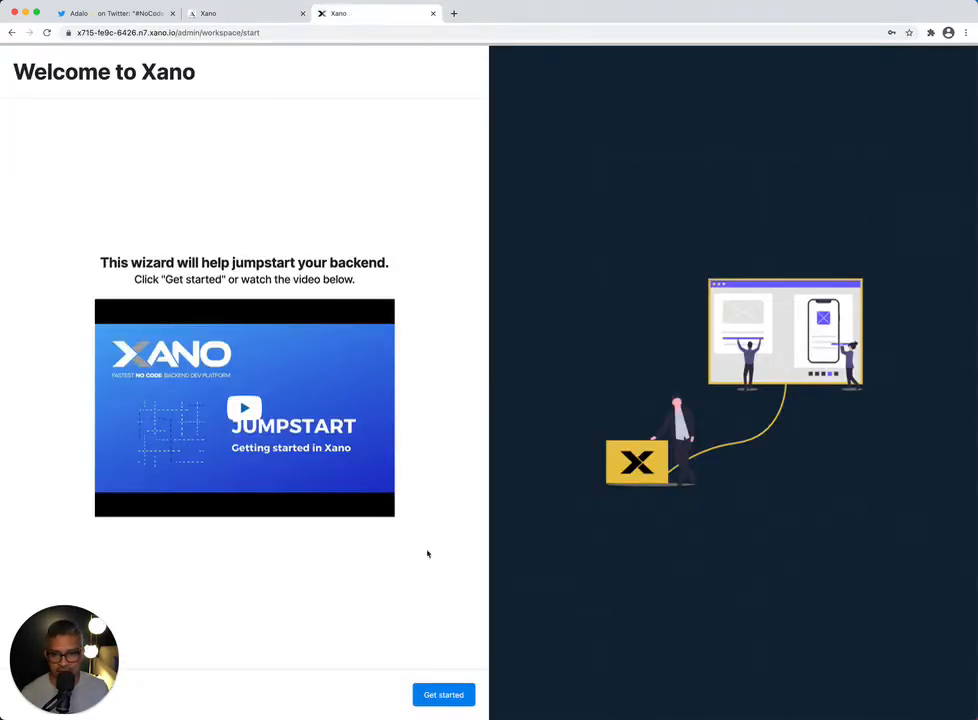
pyautogui.click(443, 695)
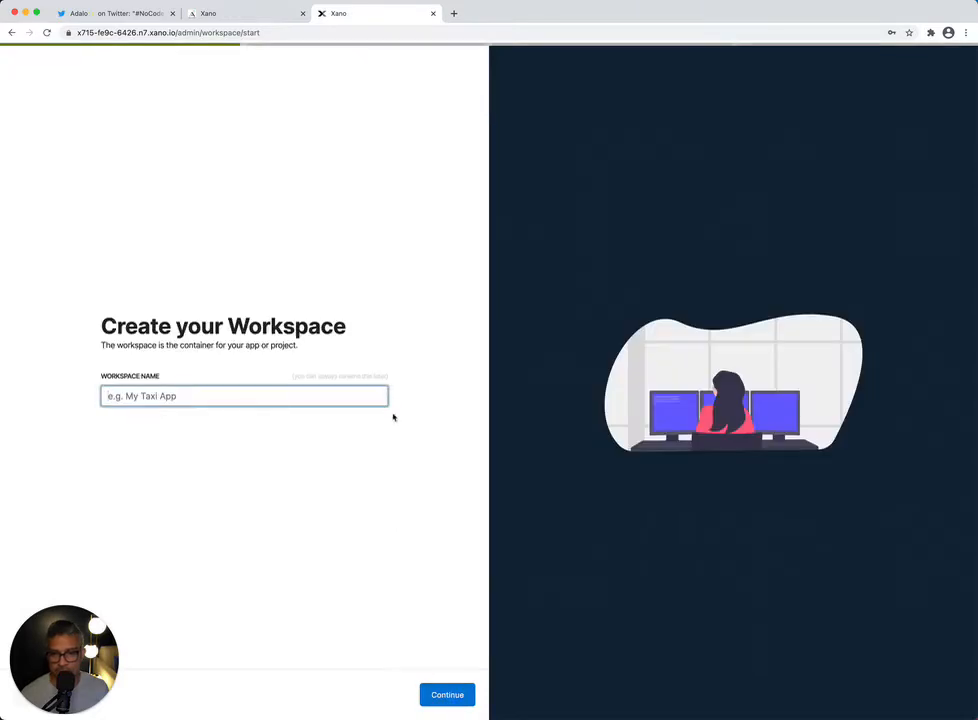
pyautogui.write('Adalo')
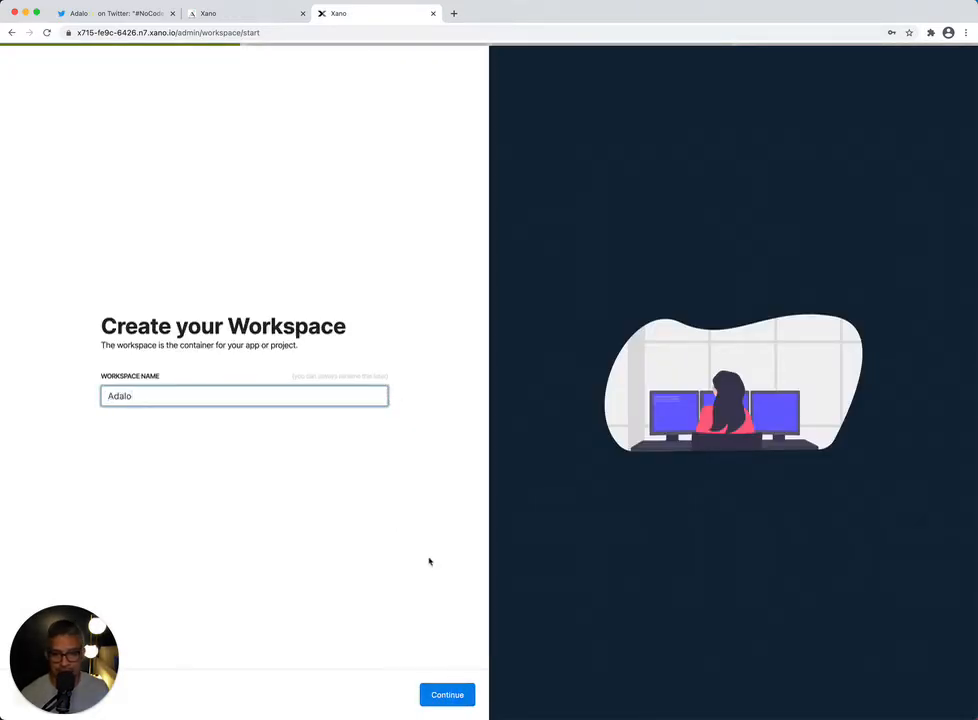
pyautogui.click(446, 694)
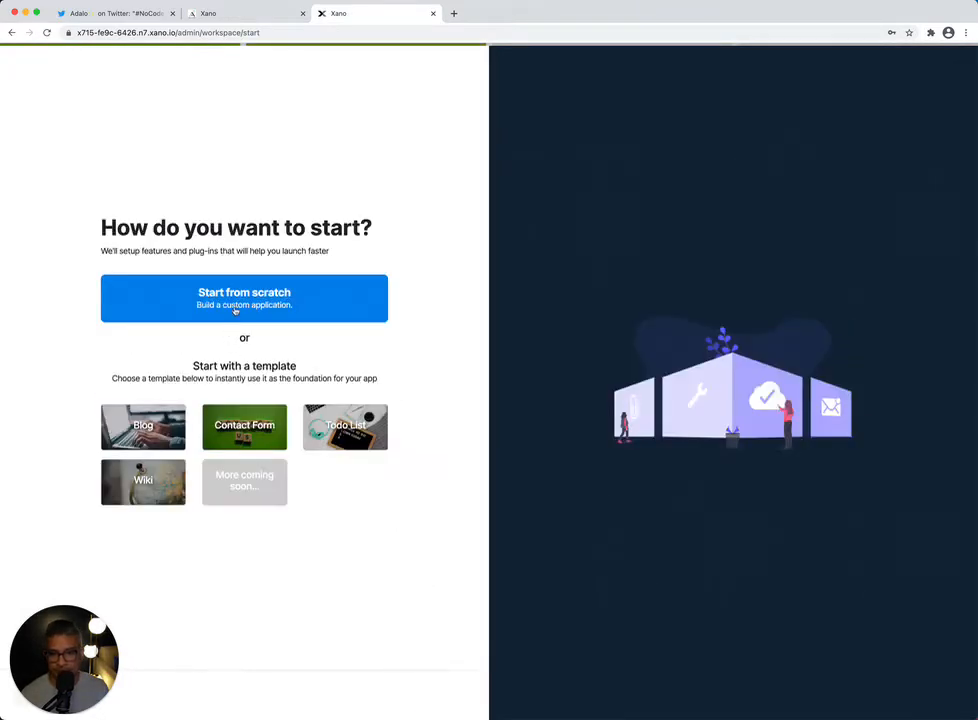
# Build the backend from scratch with user and stuff tables and email login
pyautogui.click(244, 298)
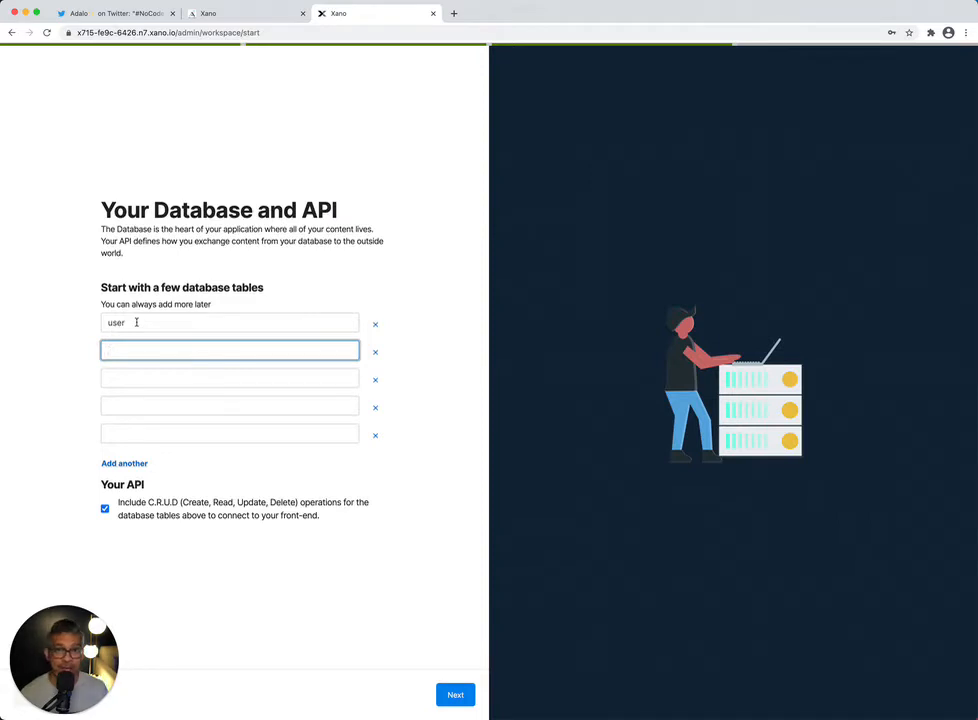
pyautogui.write('st')
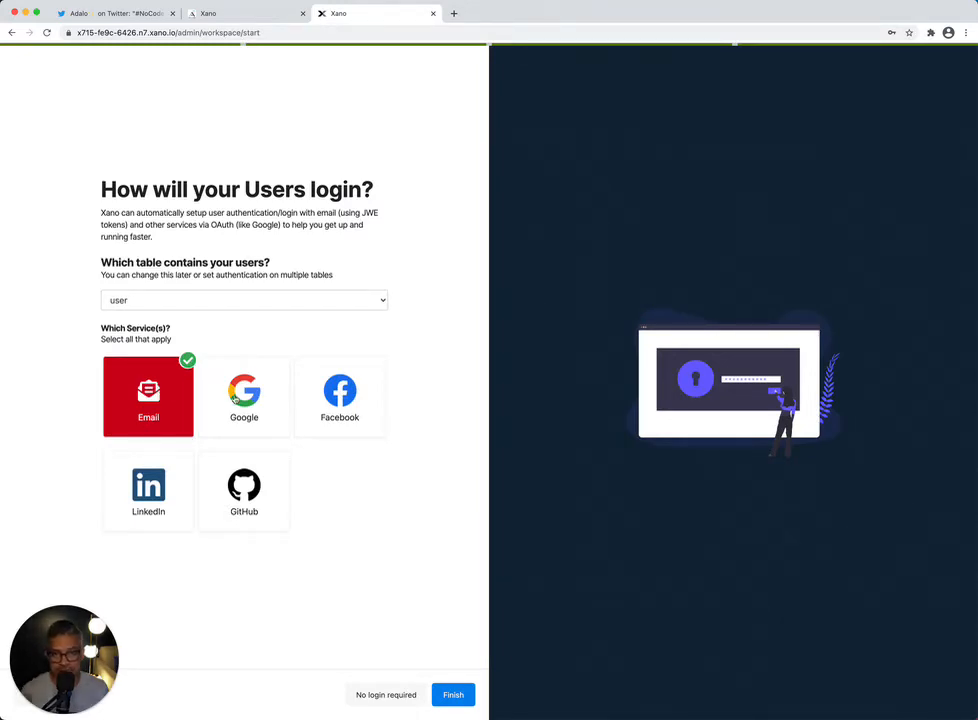
pyautogui.click(454, 695)
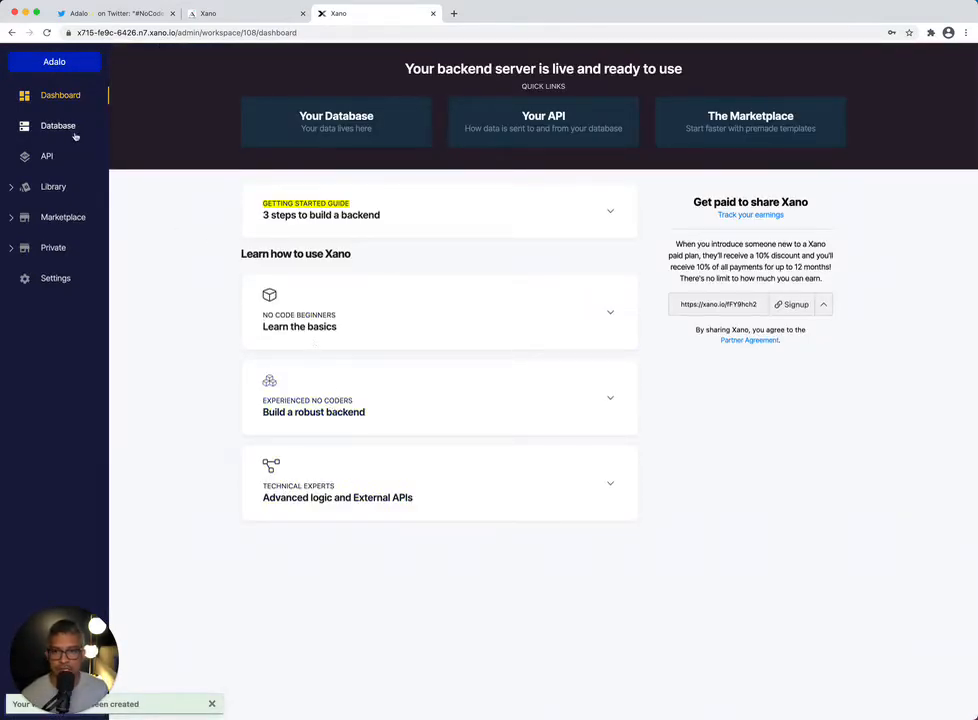
# In the user table, enter names, emails and passwords for Prakash and Sean
pyautogui.click(57, 125)
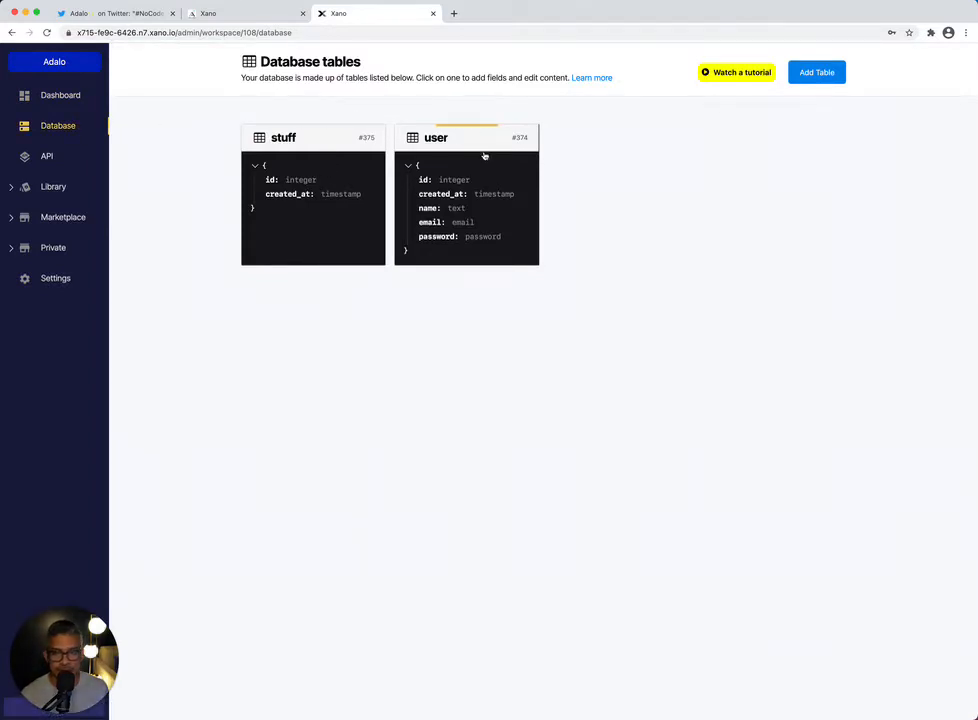
pyautogui.click(448, 137)
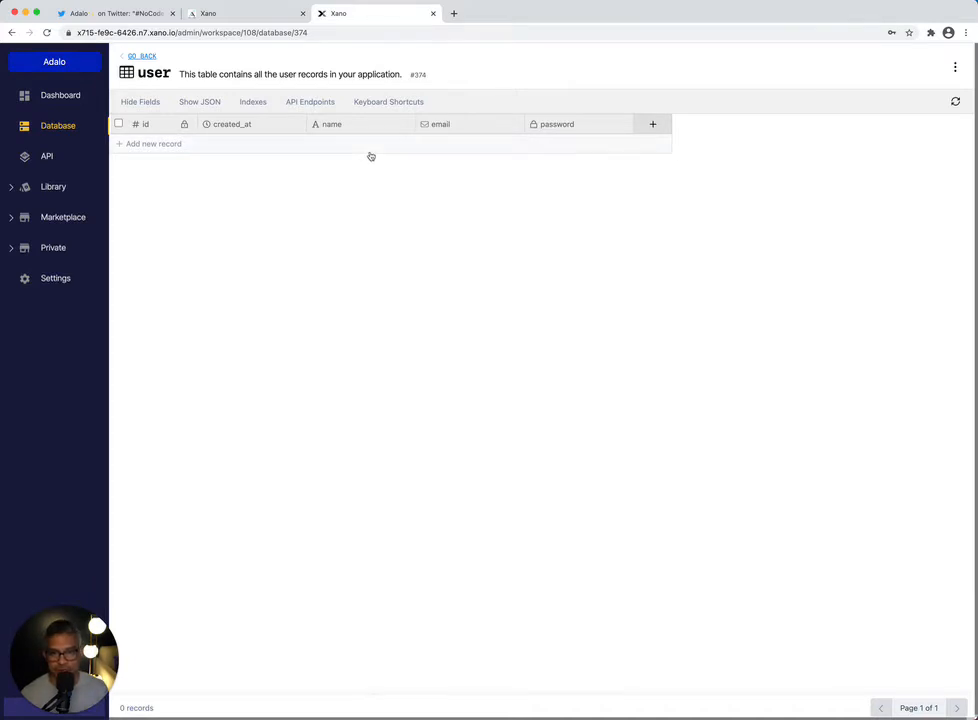
pyautogui.write('Prakash')
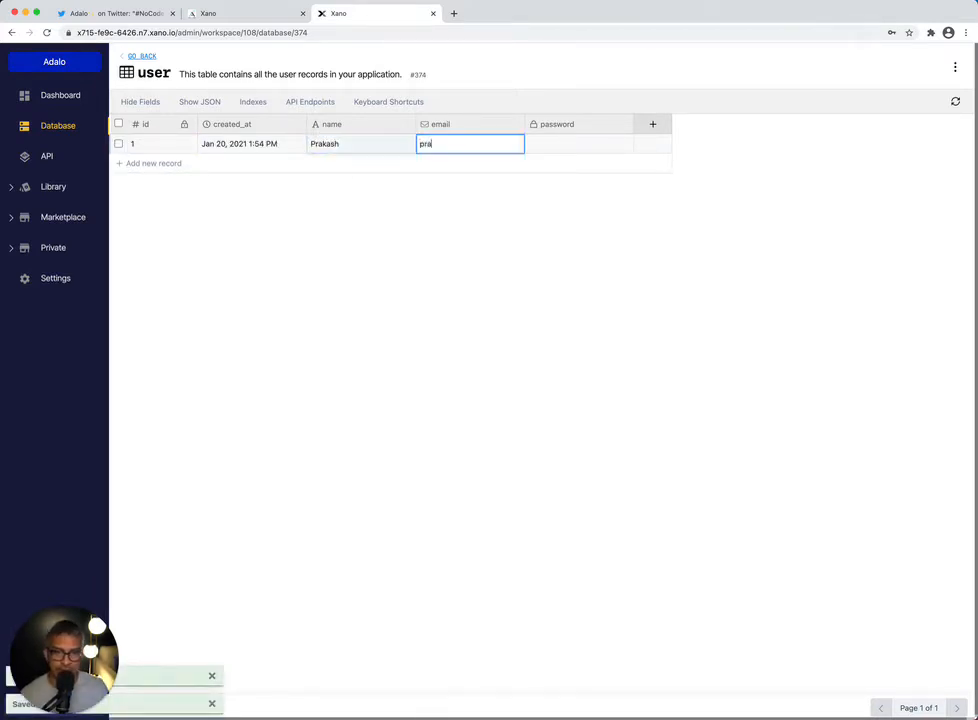
pyautogui.click(579, 143)
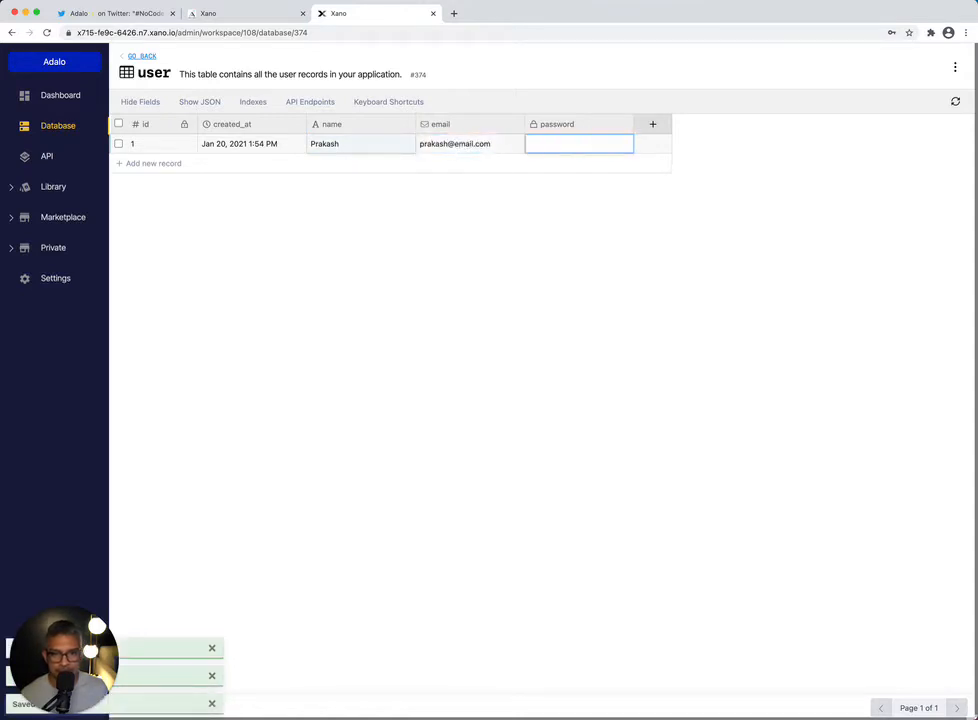
pyautogui.write('••••••')
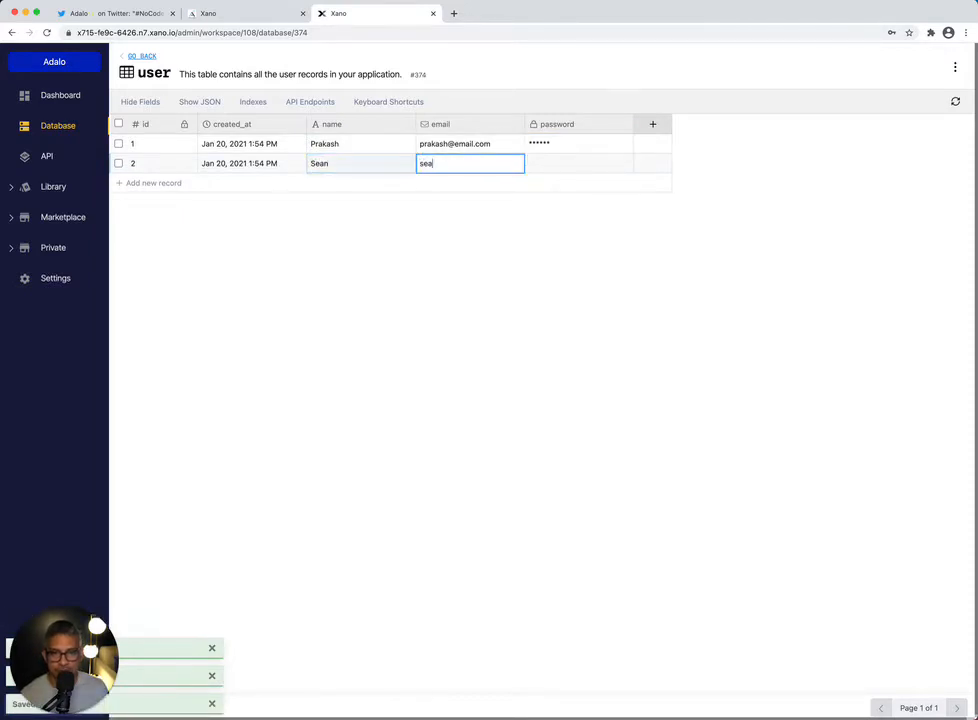
pyautogui.click(578, 163)
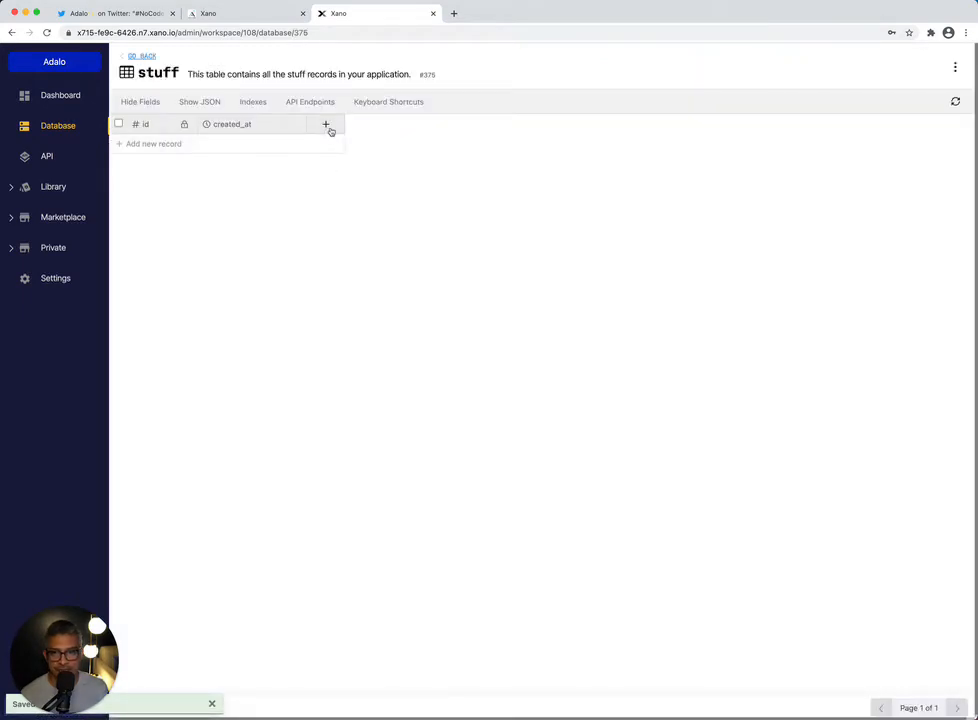
# Add a 'name' text field and a user_id field linked to users on stuff
pyautogui.click(324, 124)
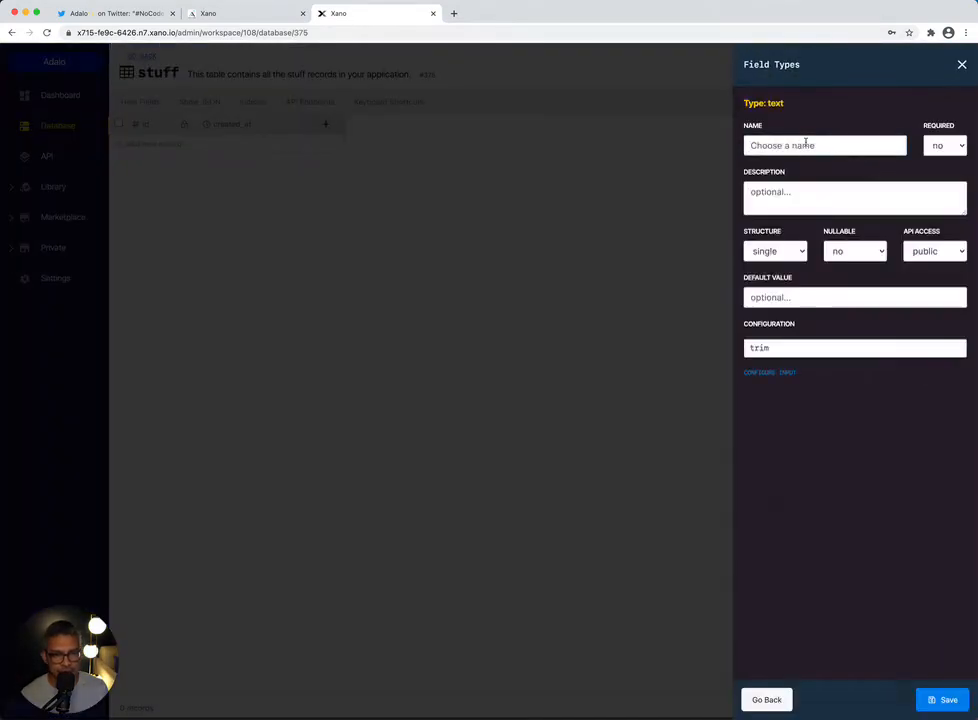
pyautogui.write('name')
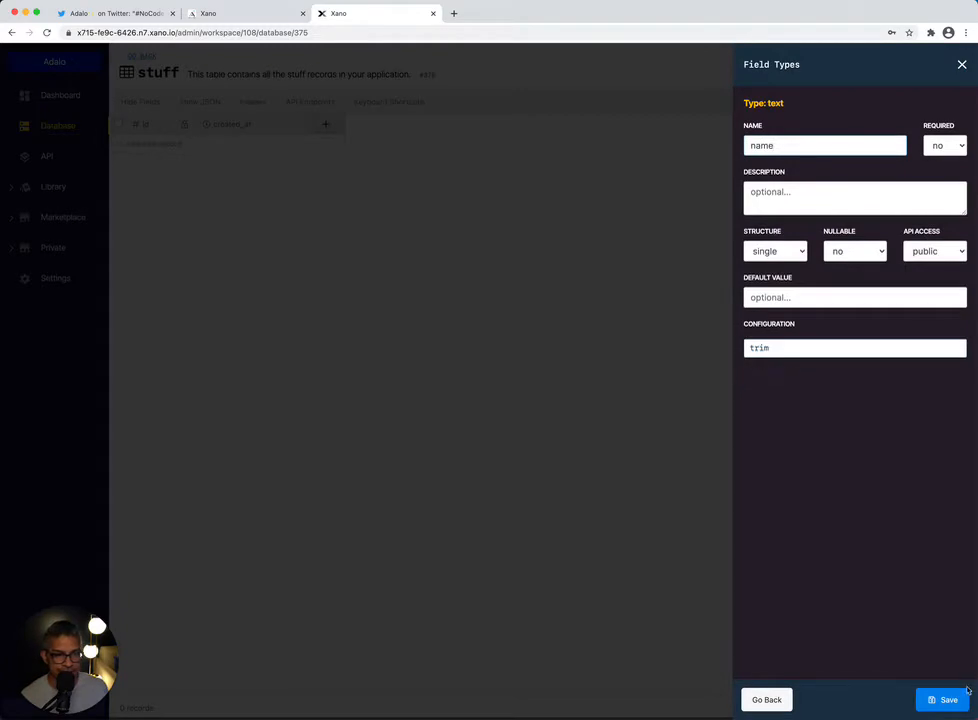
pyautogui.click(938, 699)
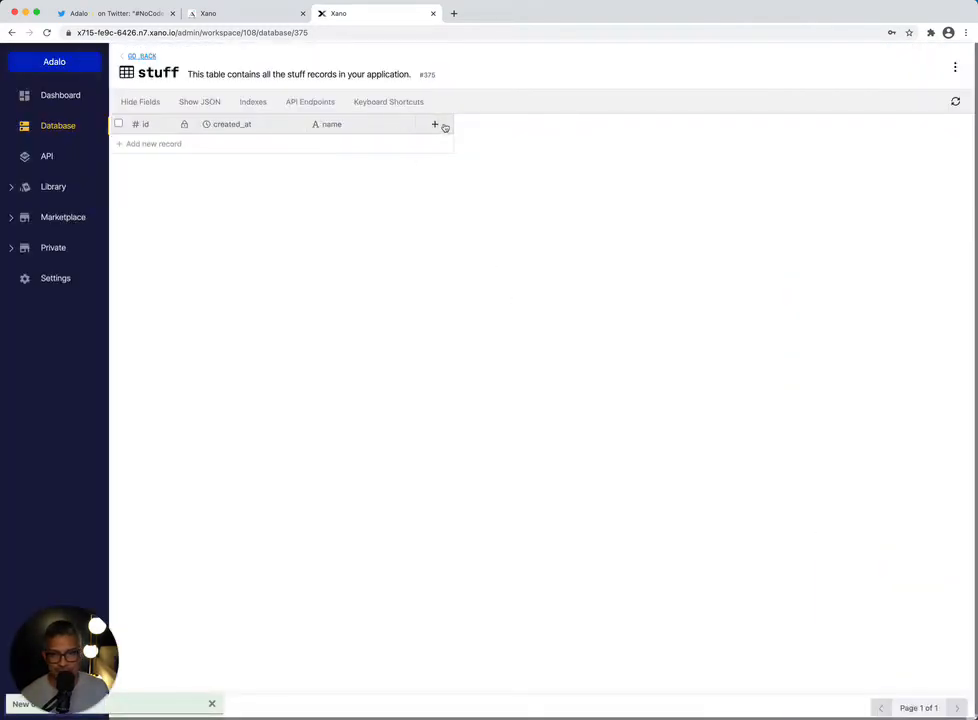
pyautogui.click(434, 124)
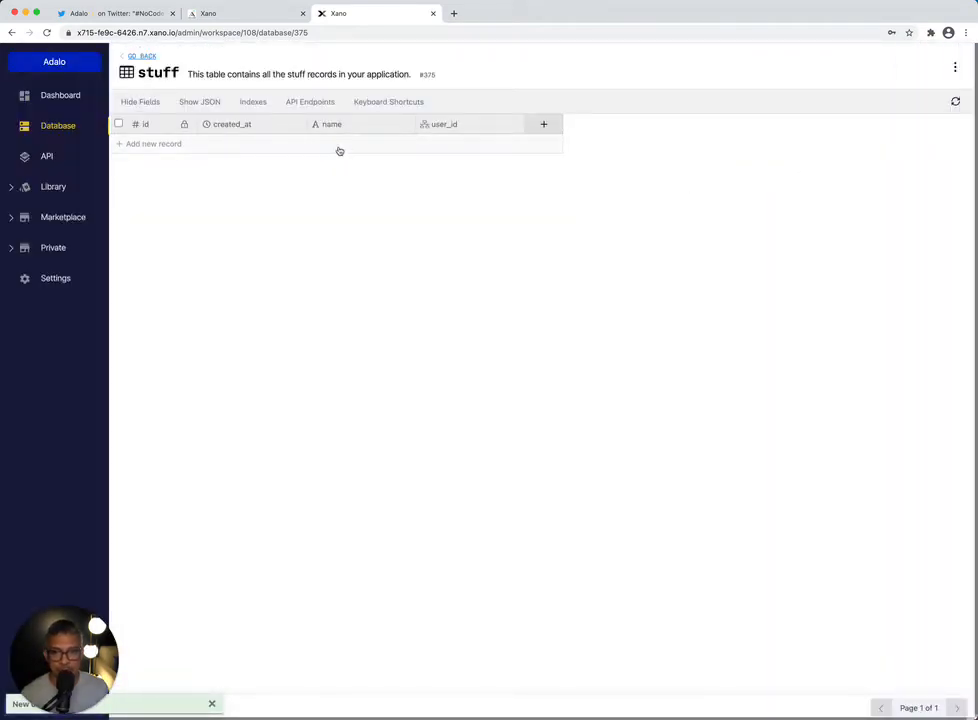
# Add stuff records Computer, Mouse (user 1) and Surf board (user 2), then return to tables
pyautogui.click(148, 143)
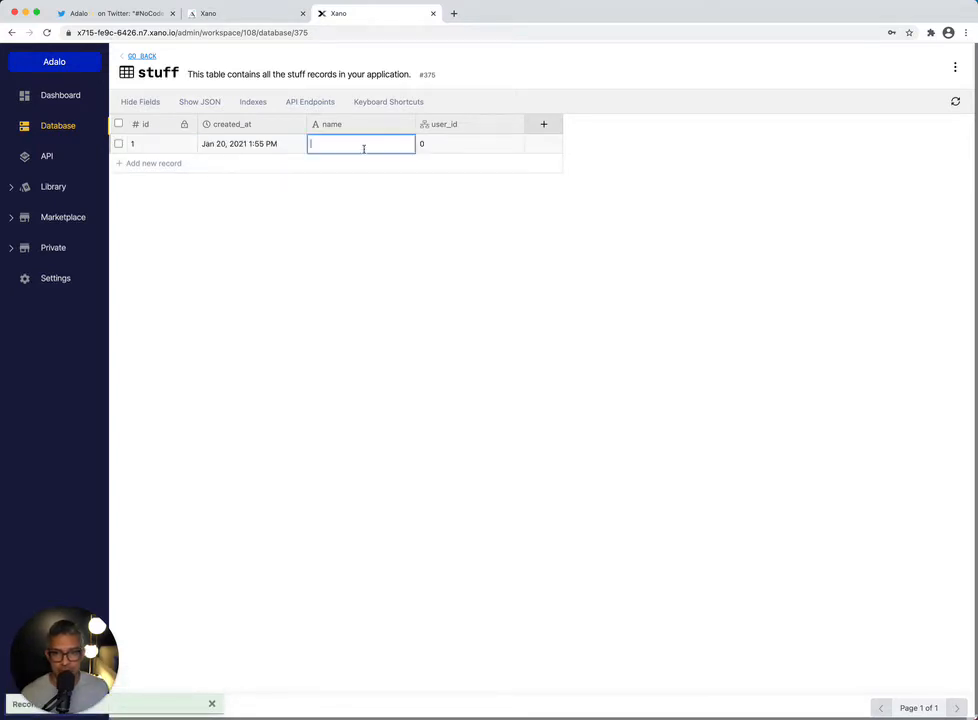
pyautogui.write('Computer')
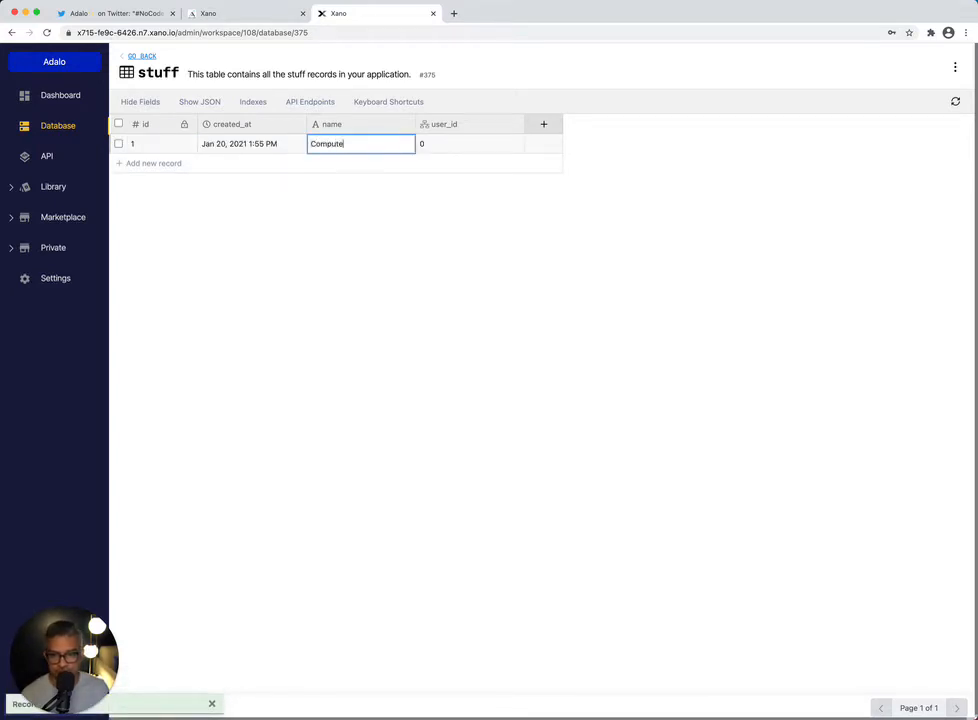
pyautogui.click(470, 143)
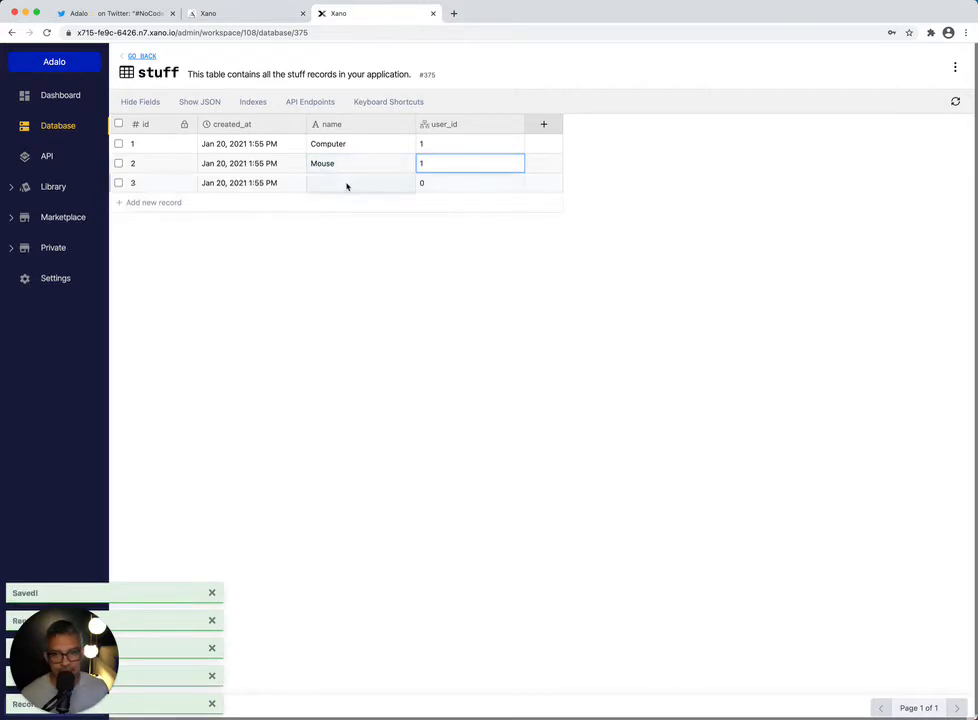
pyautogui.write('Surf board')
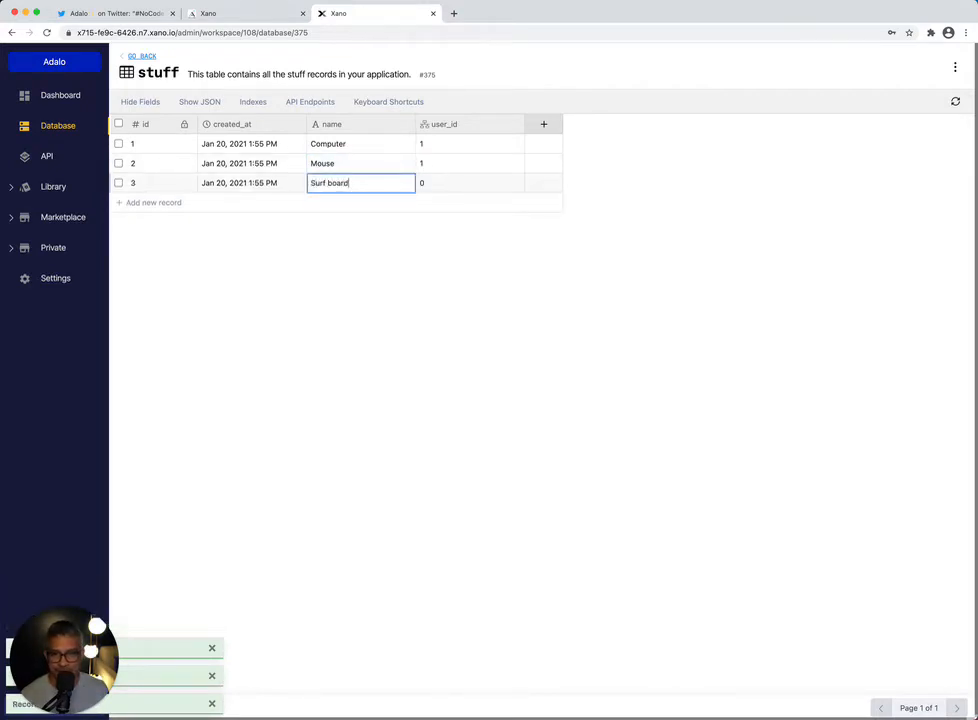
pyautogui.click(470, 182)
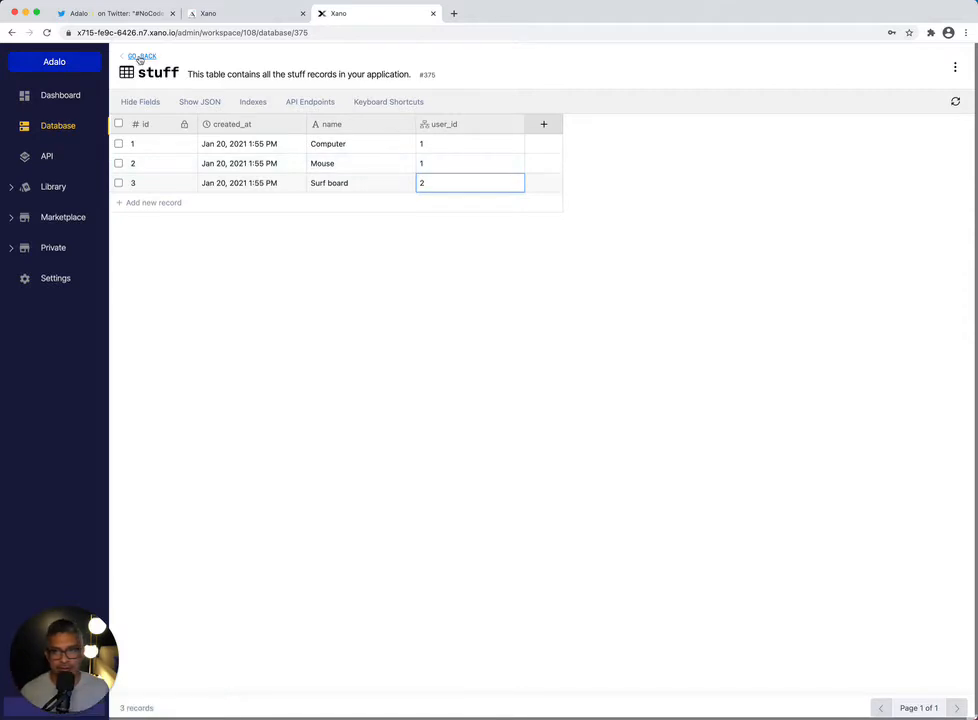
pyautogui.click(139, 54)
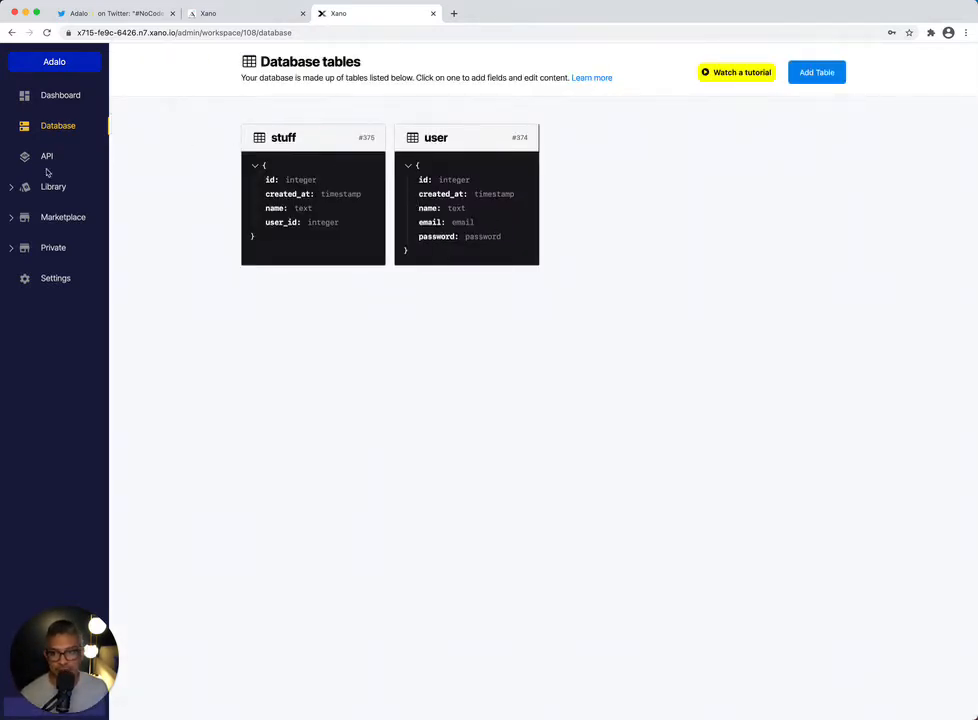
# Open the public API group's 13 endpoints covering auth, stuff and user
pyautogui.click(46, 156)
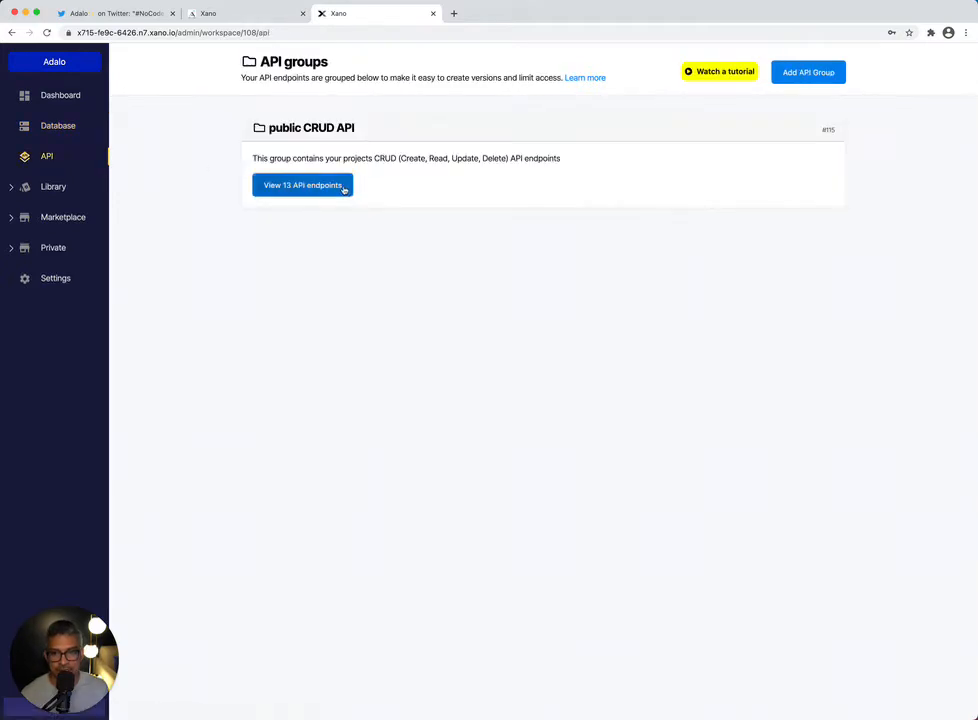
pyautogui.click(302, 185)
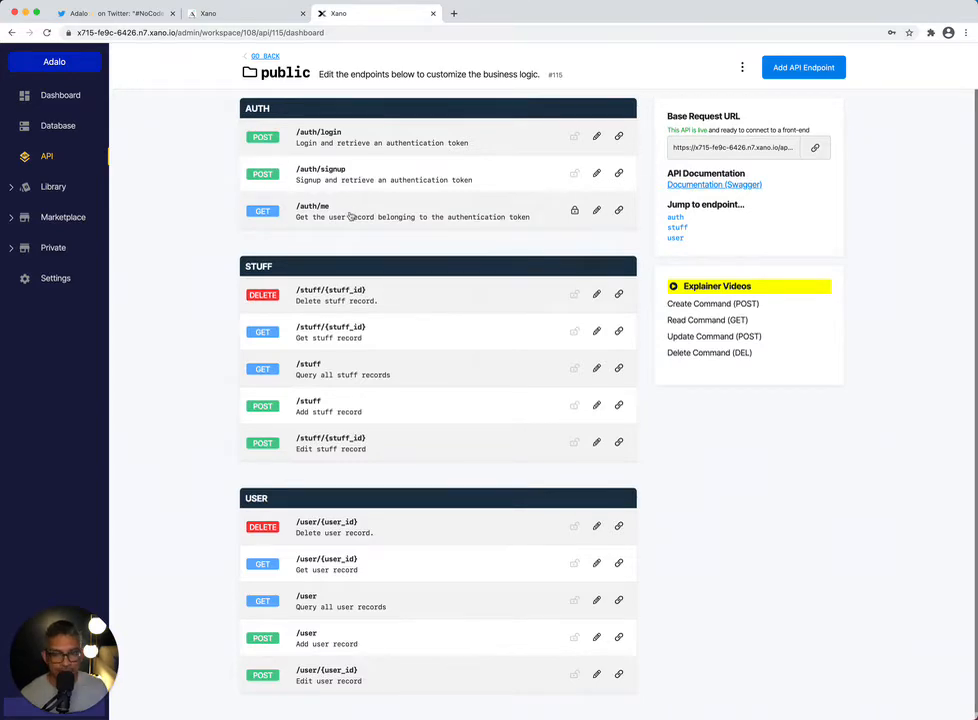
pyautogui.moveTo(344, 204)
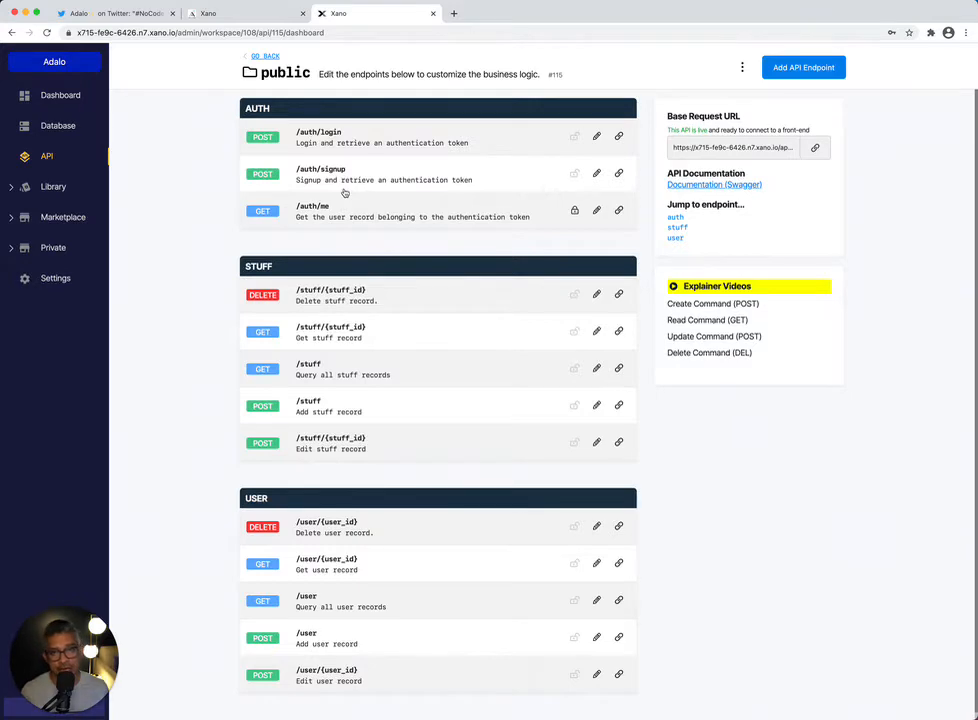
pyautogui.moveTo(350, 180)
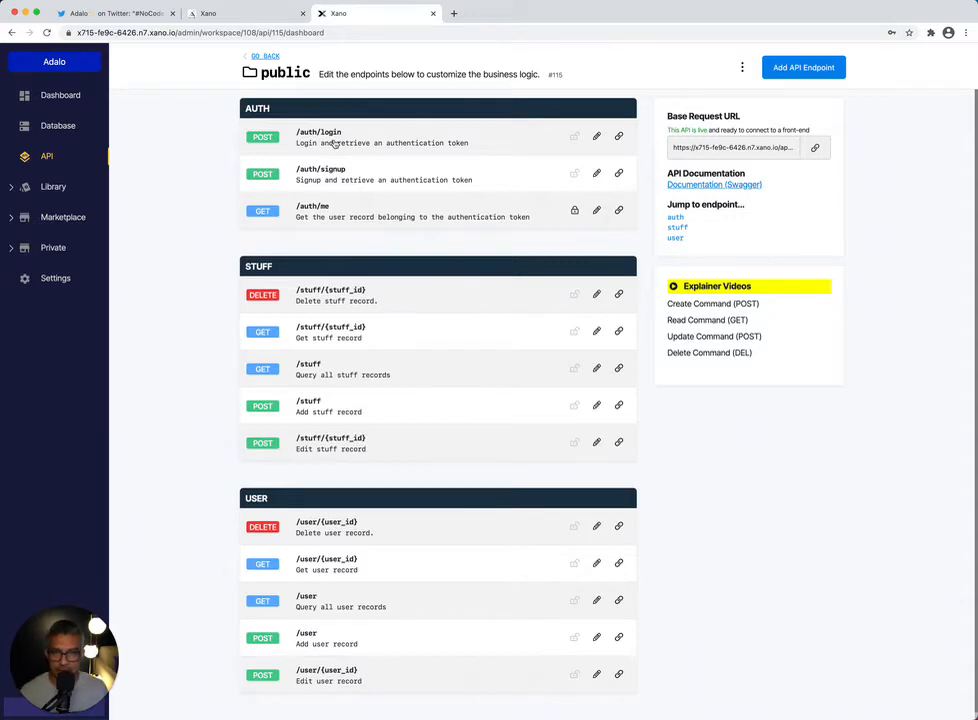
pyautogui.moveTo(331, 396)
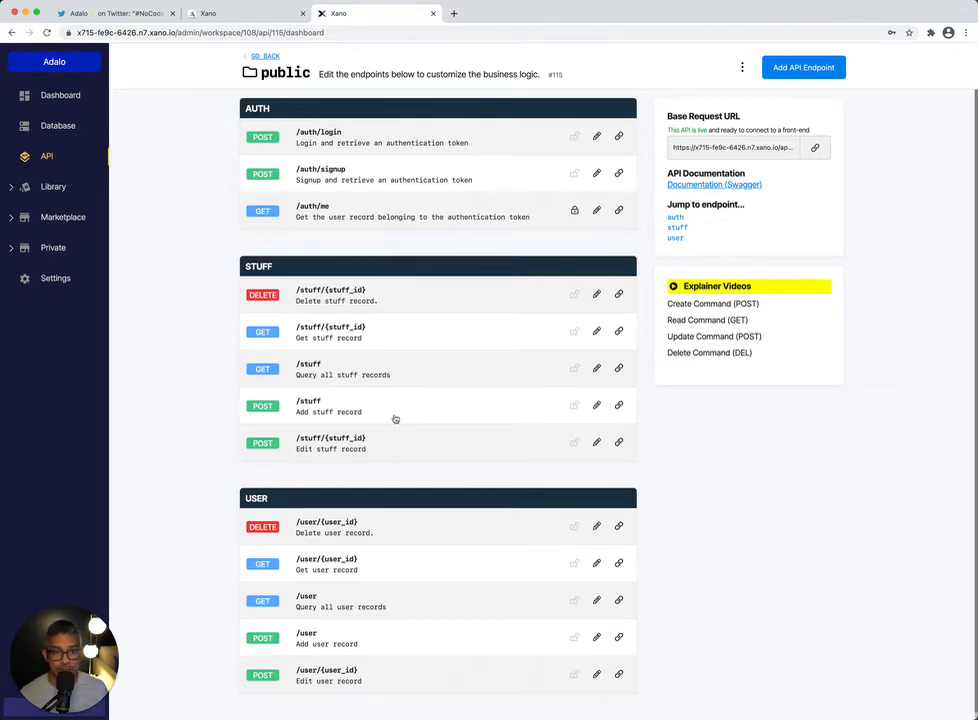
pyautogui.moveTo(279, 371)
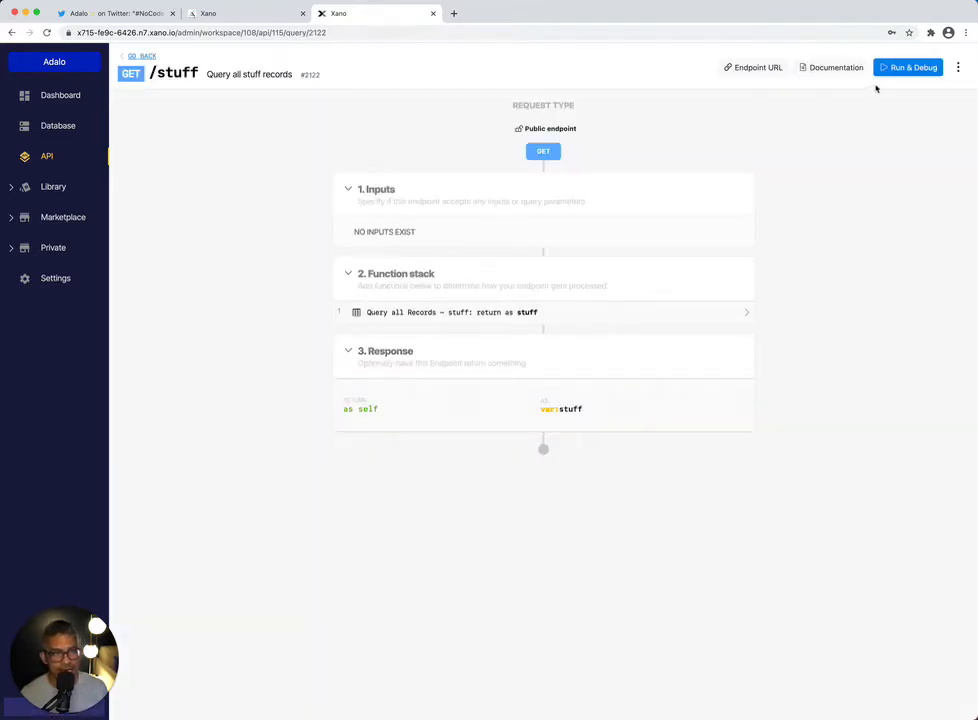
# Run GET /stuff in Run & Debug, returning the Computer, Mouse and Surf board records
pyautogui.click(909, 68)
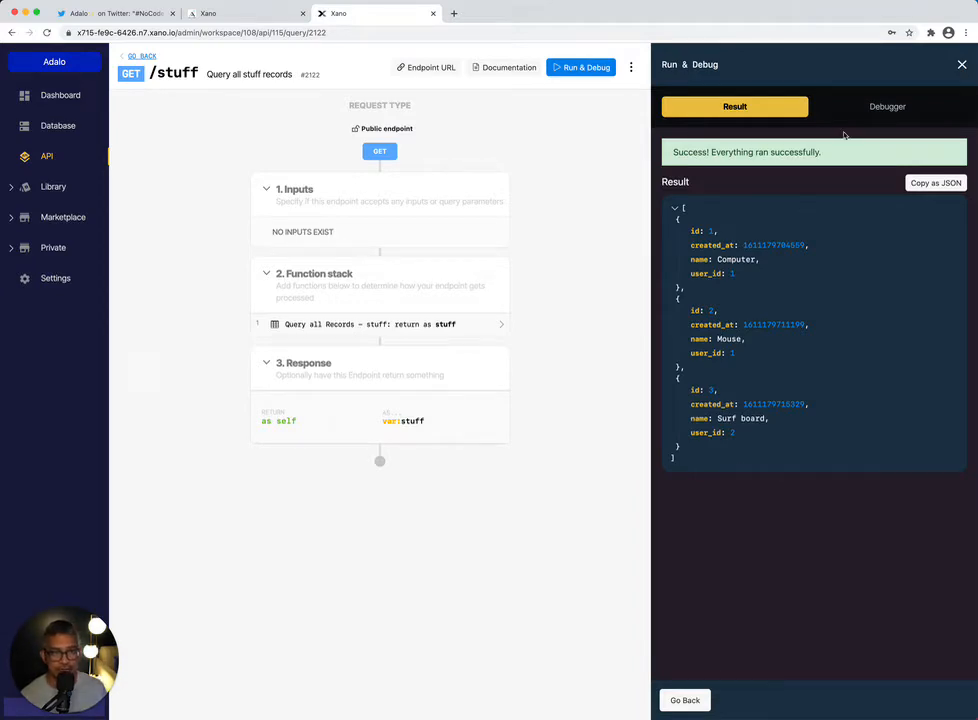
pyautogui.click(960, 64)
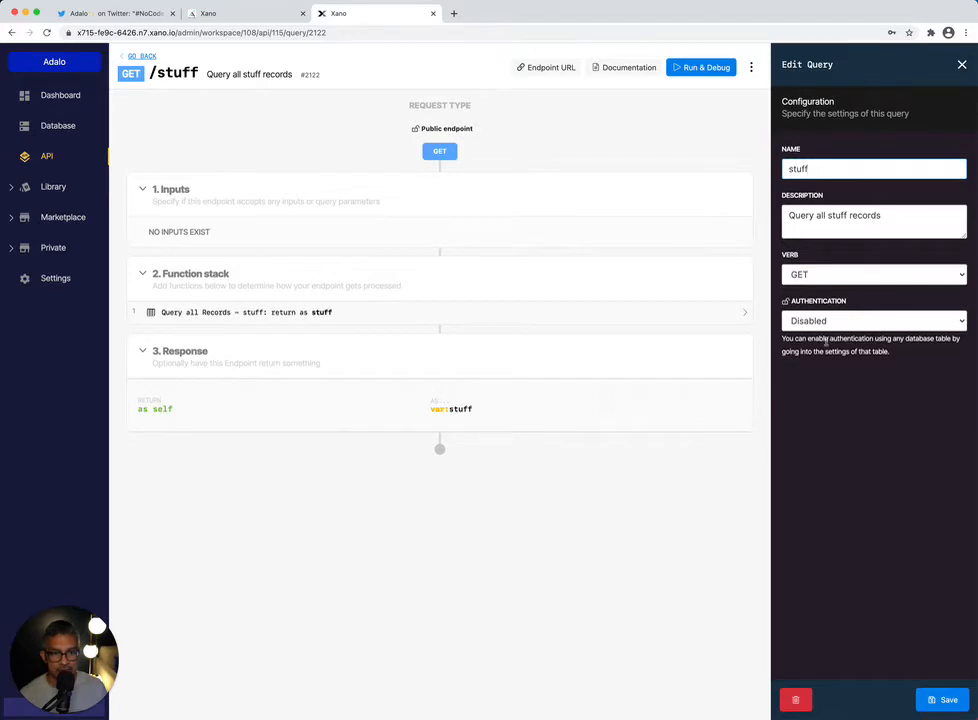
# Set GET /stuff authentication to 'user authentication' and save the endpoint settings
pyautogui.click(873, 320)
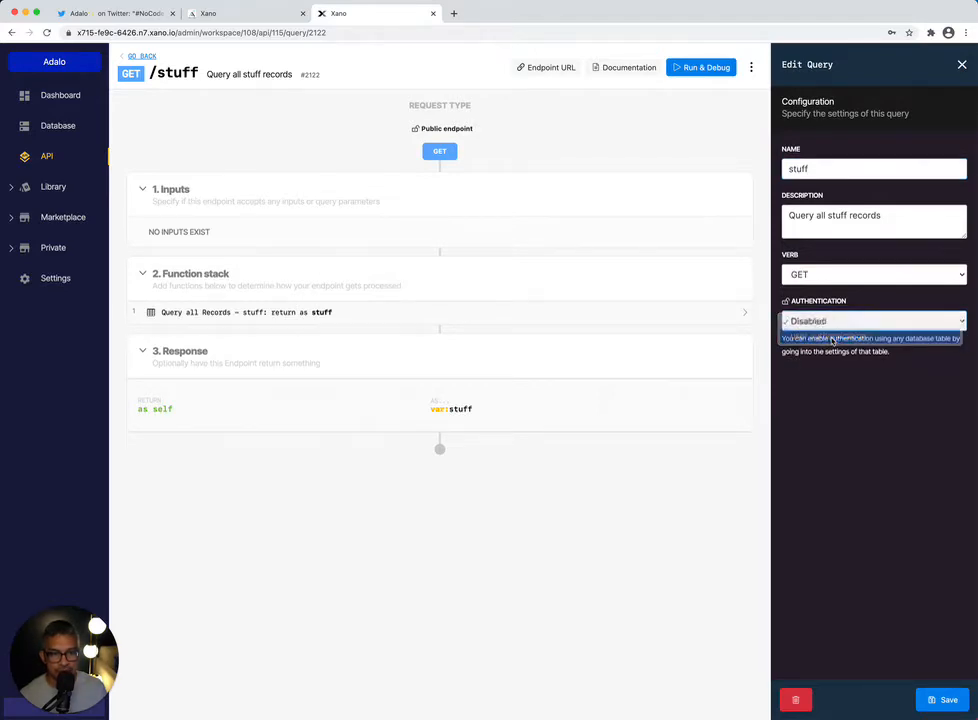
pyautogui.click(873, 320)
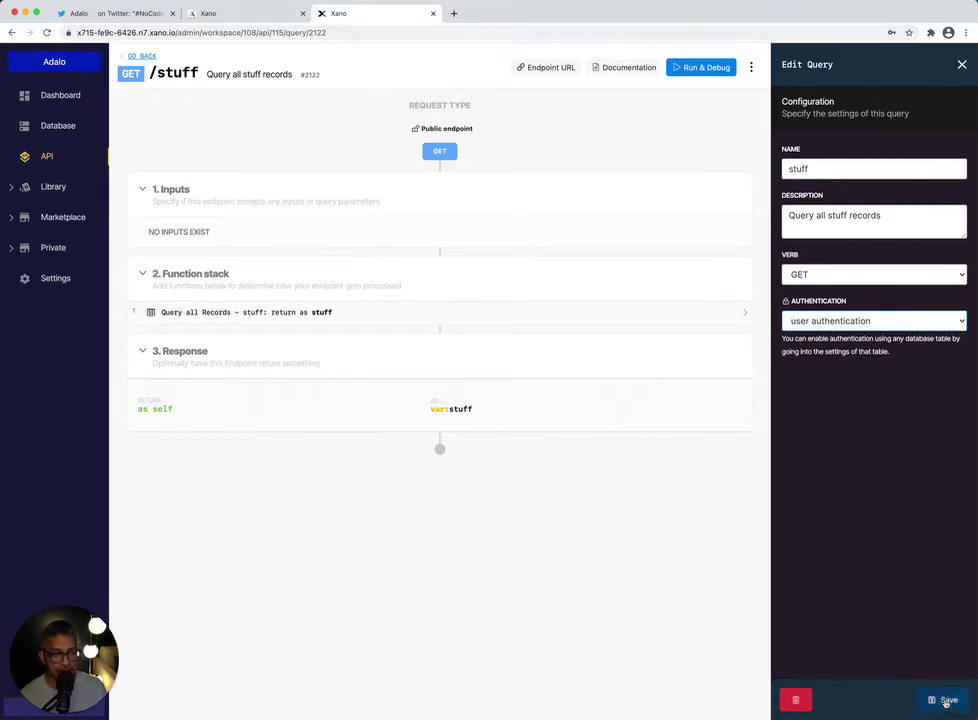
pyautogui.click(941, 700)
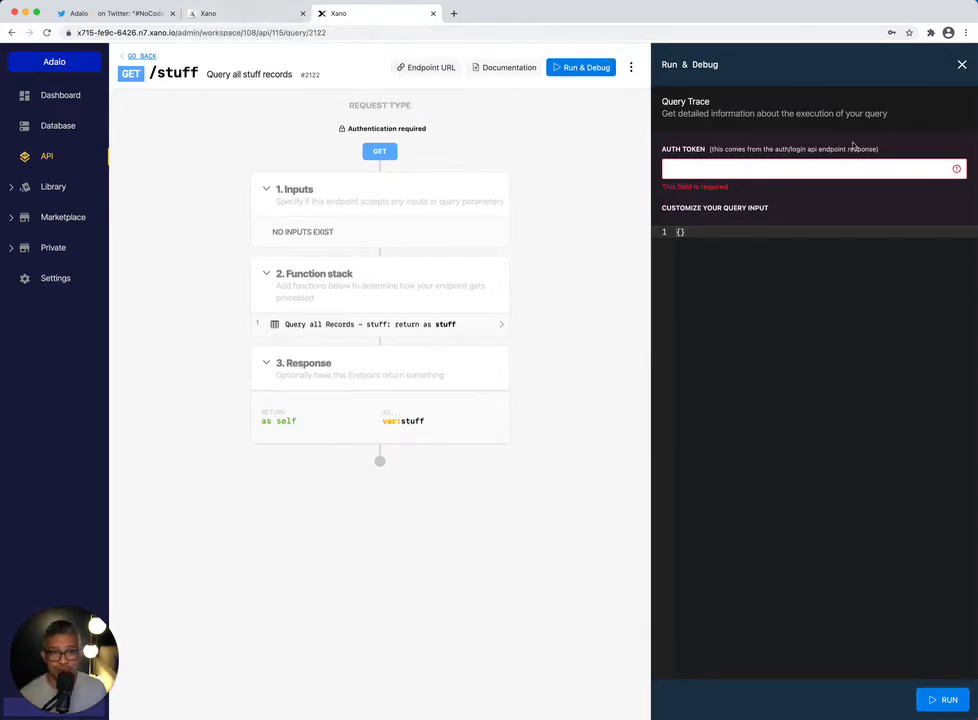
pyautogui.click(961, 66)
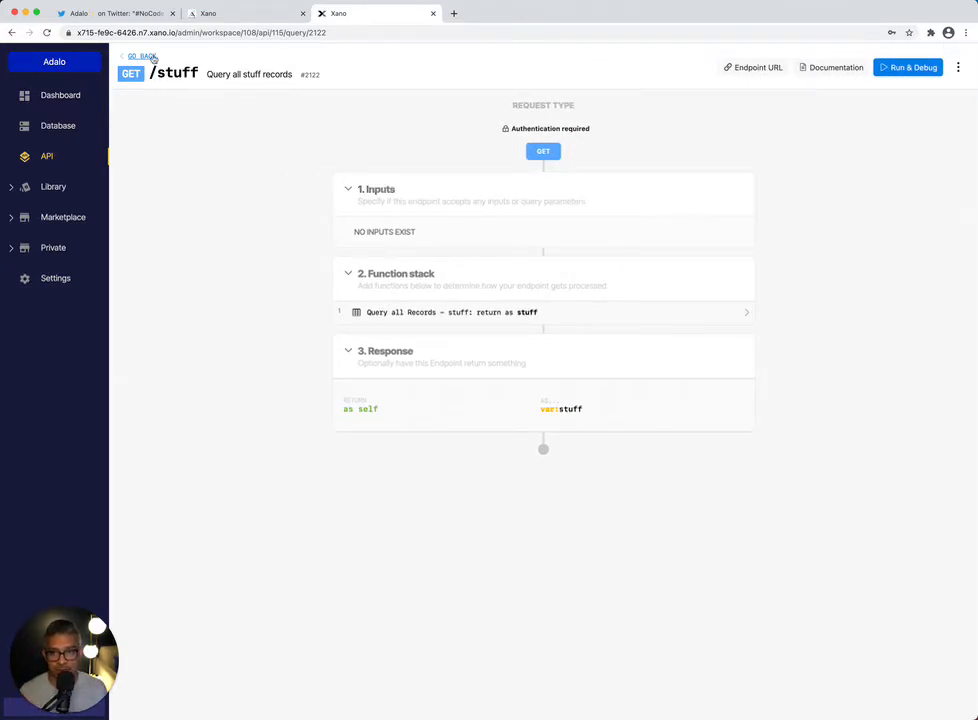
pyautogui.click(133, 57)
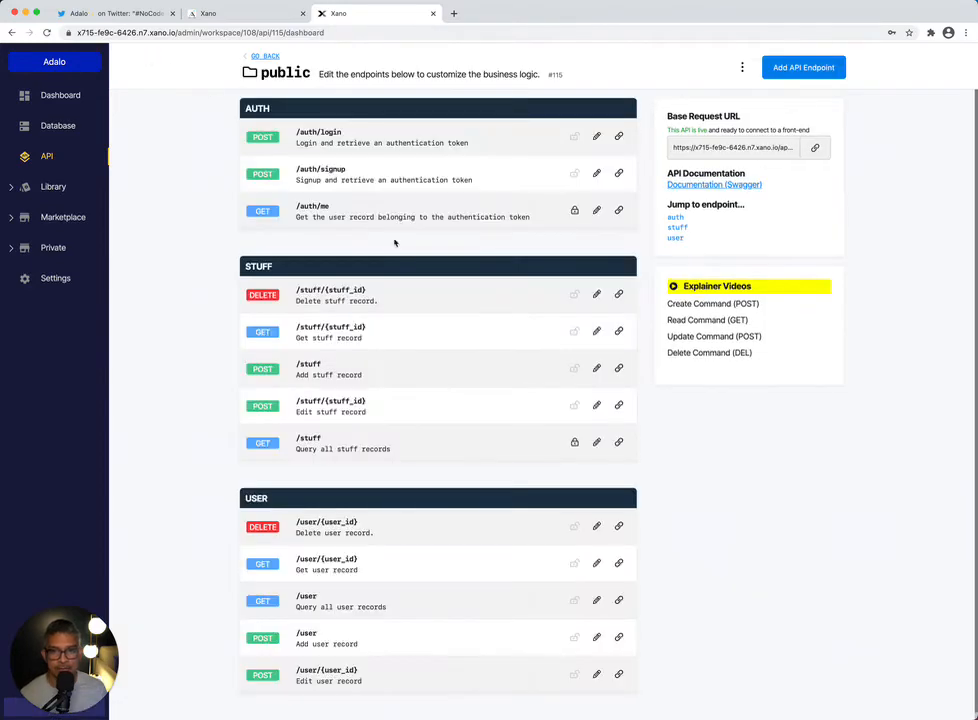
pyautogui.moveTo(308, 142)
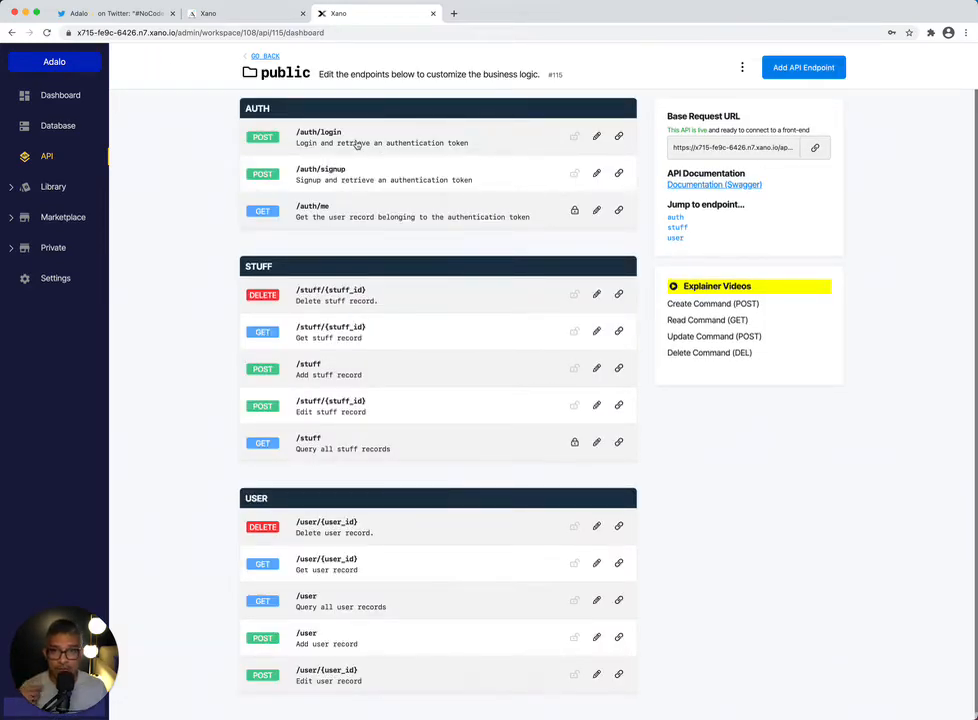
pyautogui.click(318, 131)
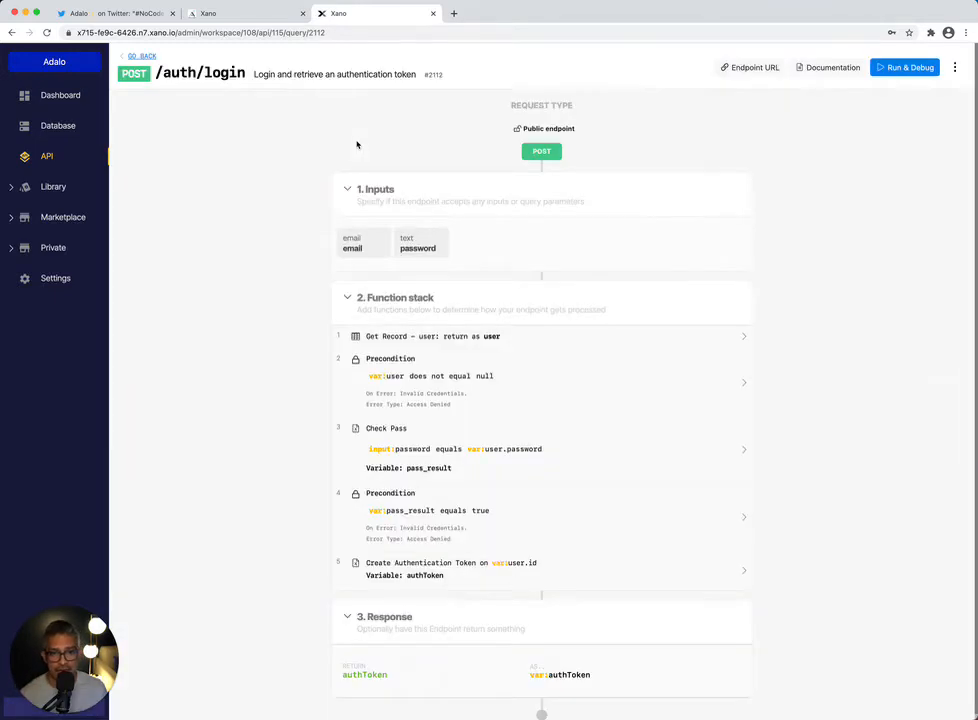
pyautogui.moveTo(781, 139)
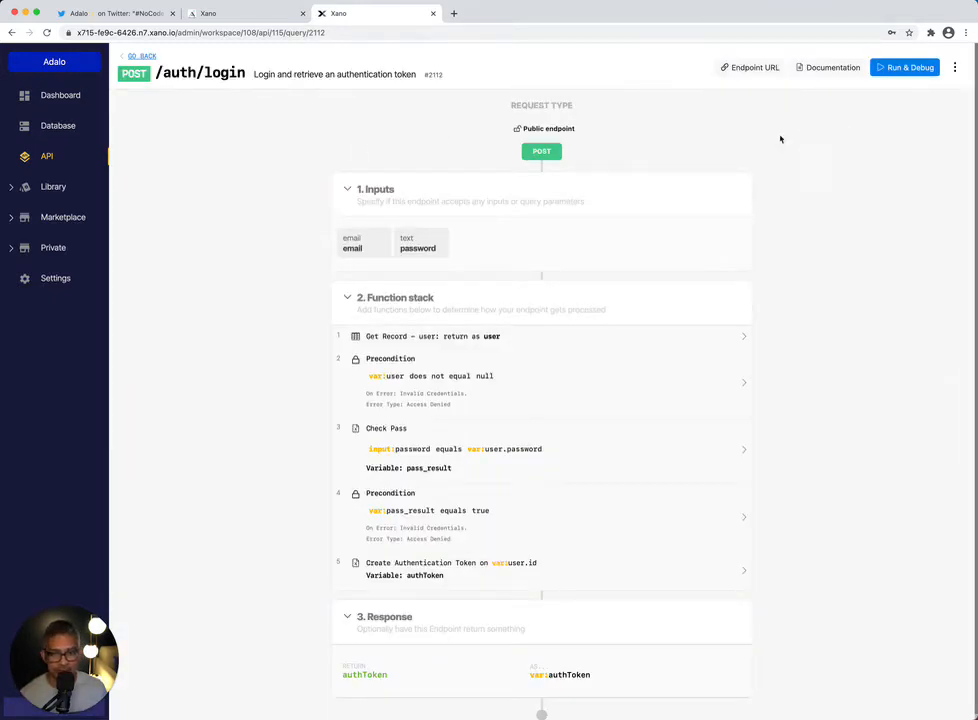
pyautogui.moveTo(450, 578)
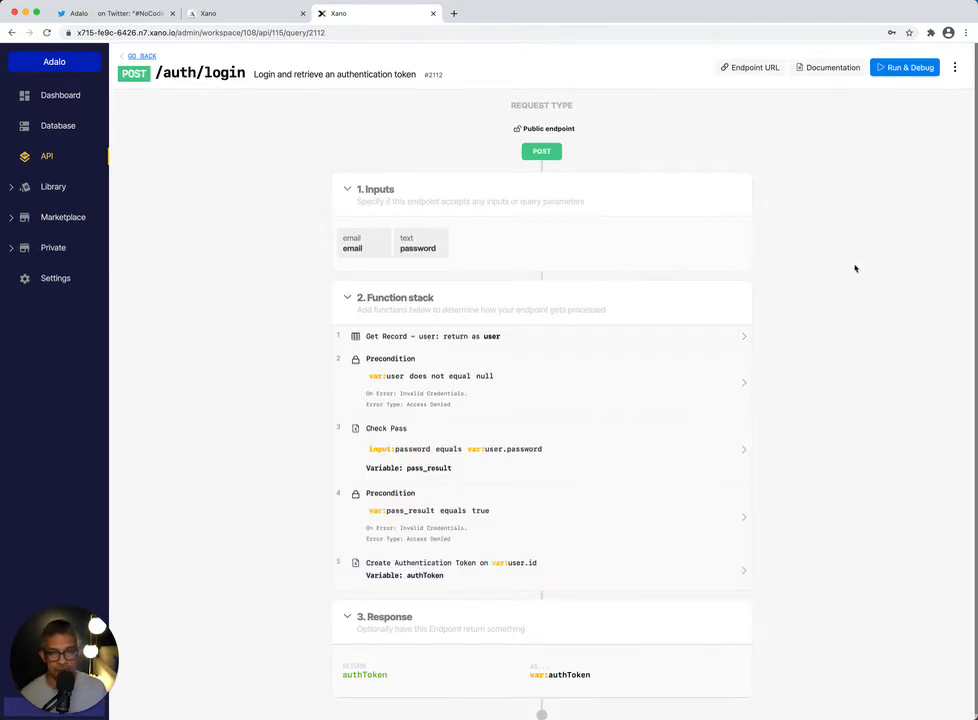
pyautogui.click(906, 70)
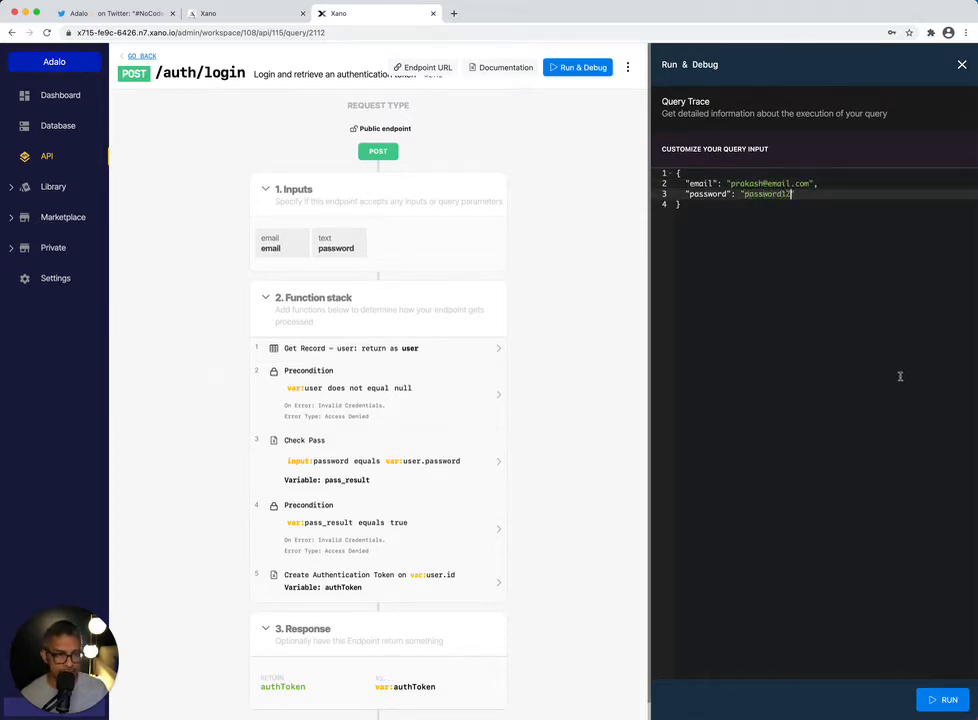
pyautogui.click(944, 699)
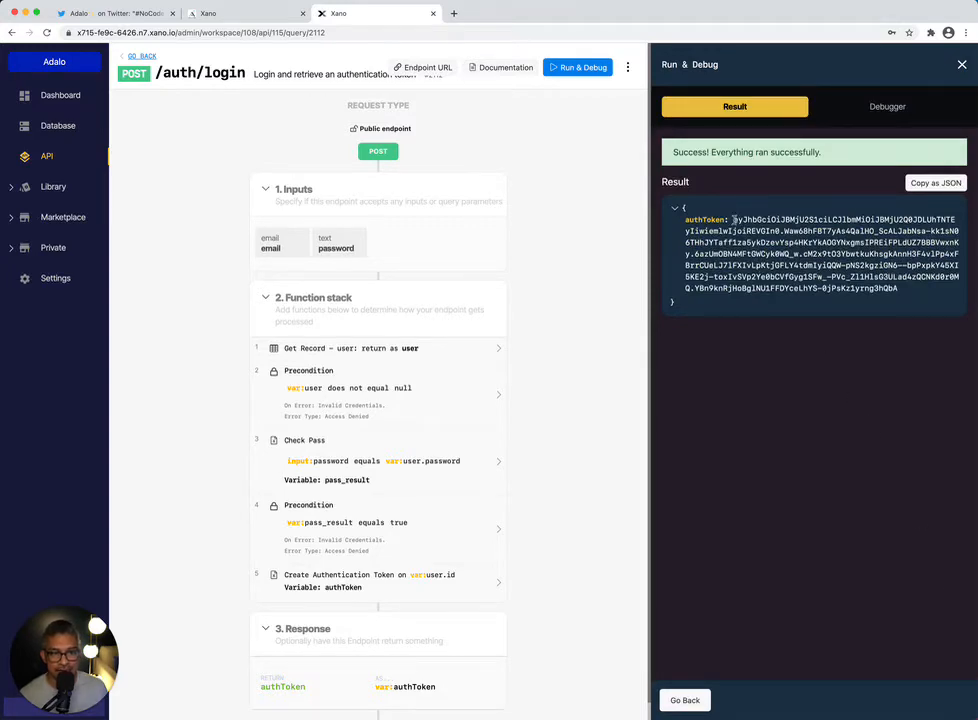
pyautogui.moveTo(735, 219); pyautogui.dragTo(900, 289)
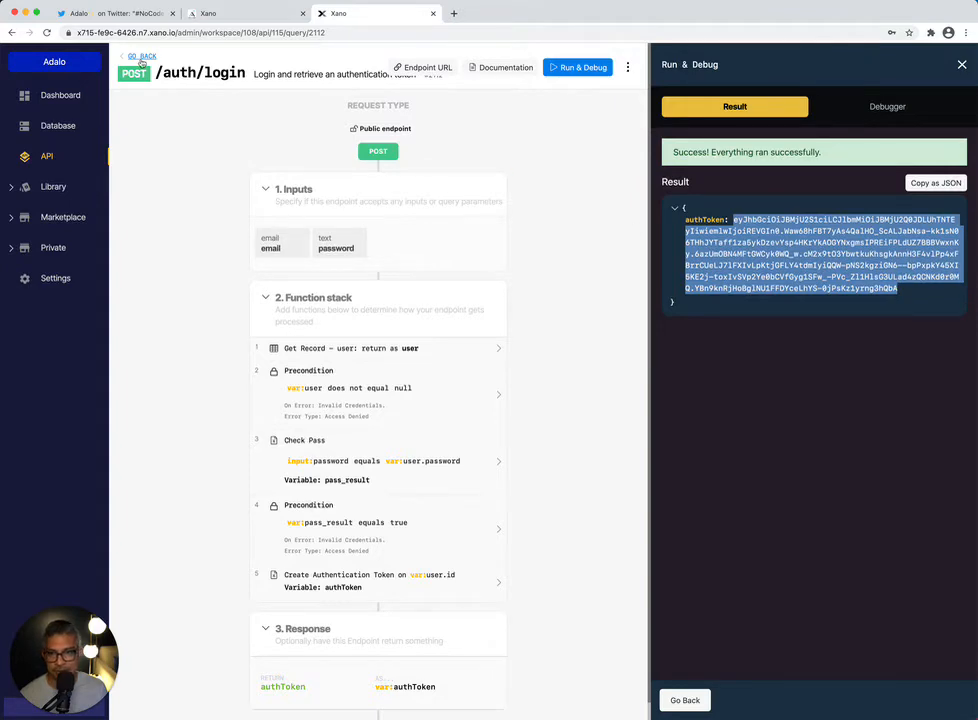
# Re-run the authenticated GET /stuff endpoint using the pasted login authToken
pyautogui.click(142, 56)
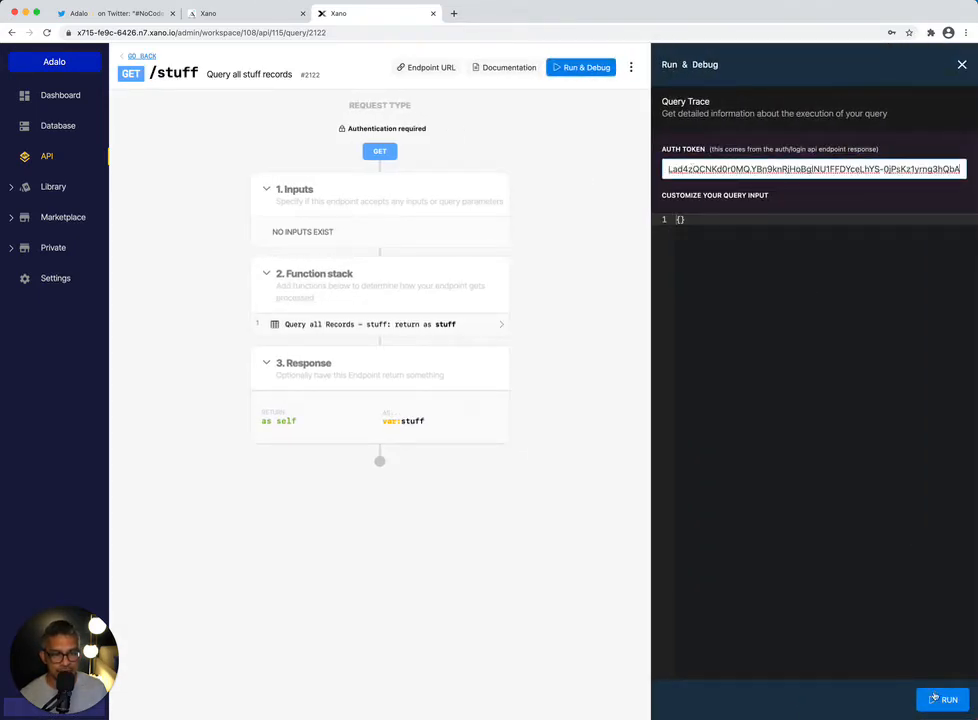
pyautogui.click(943, 699)
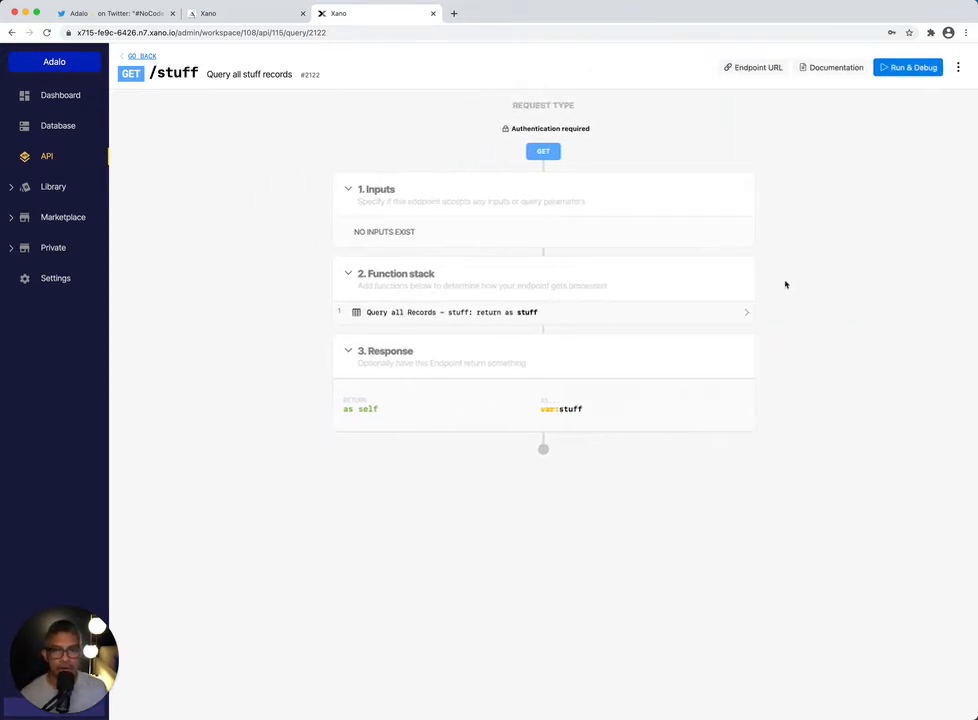
pyautogui.moveTo(473, 228)
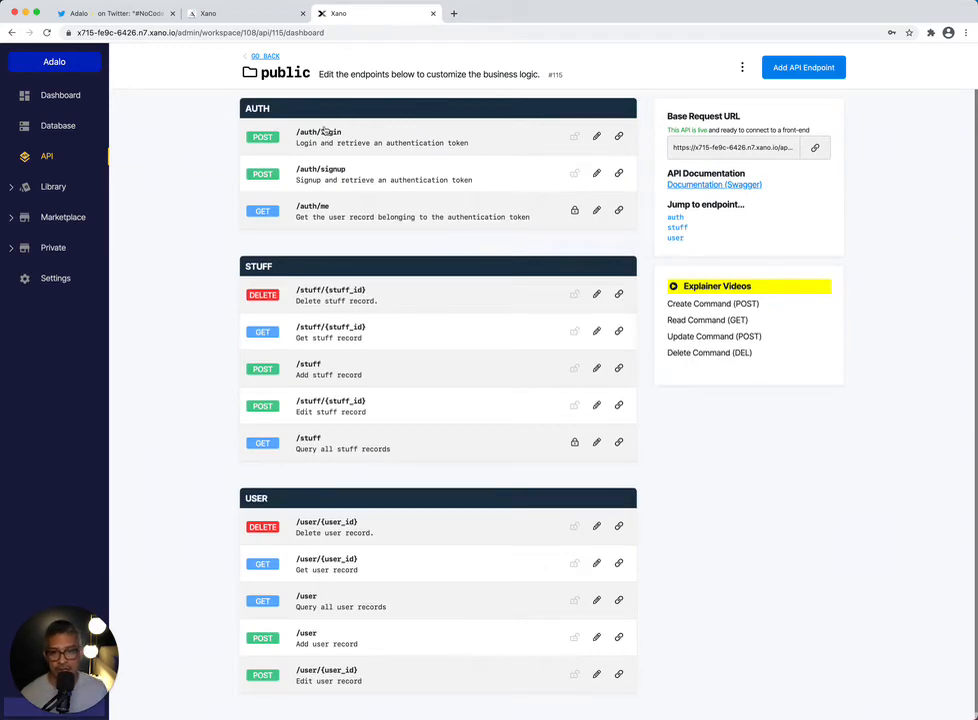
pyautogui.click(318, 131)
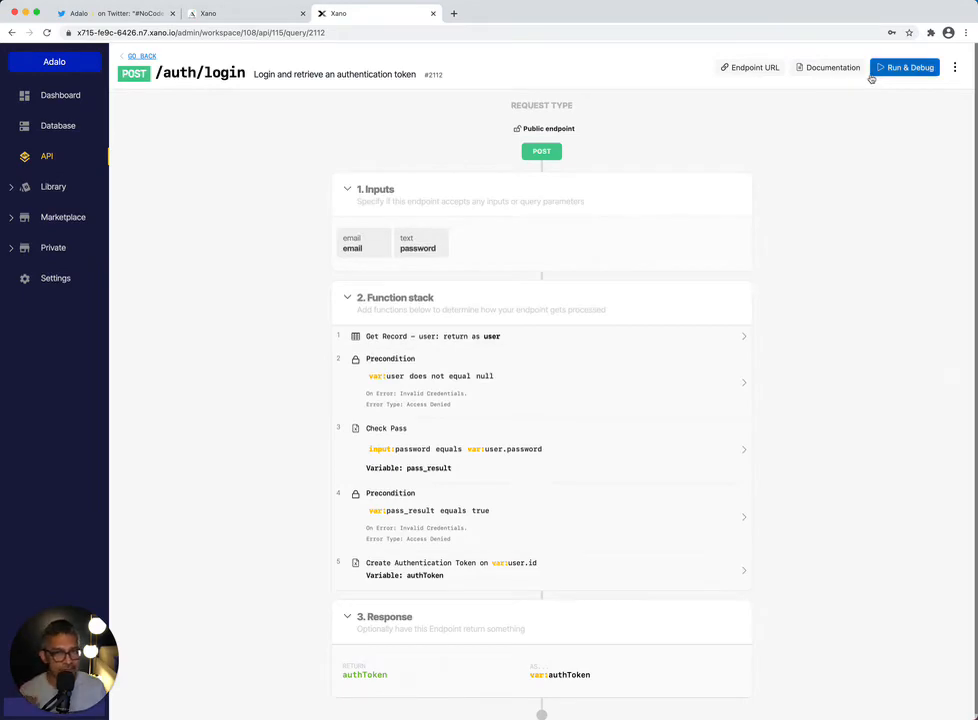
pyautogui.moveTo(886, 253)
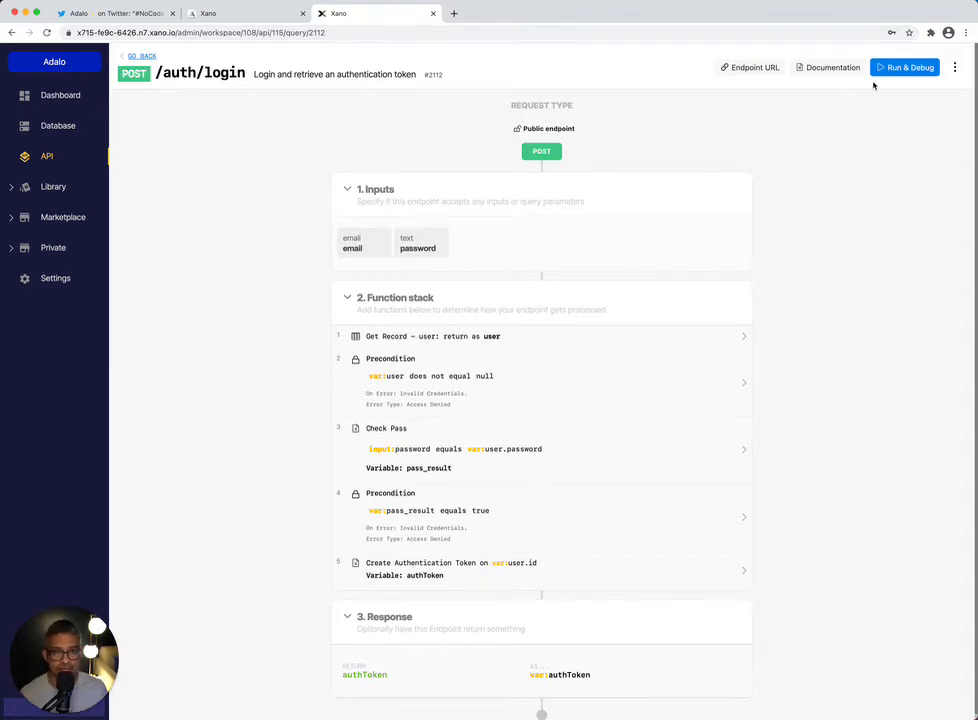
pyautogui.click(907, 68)
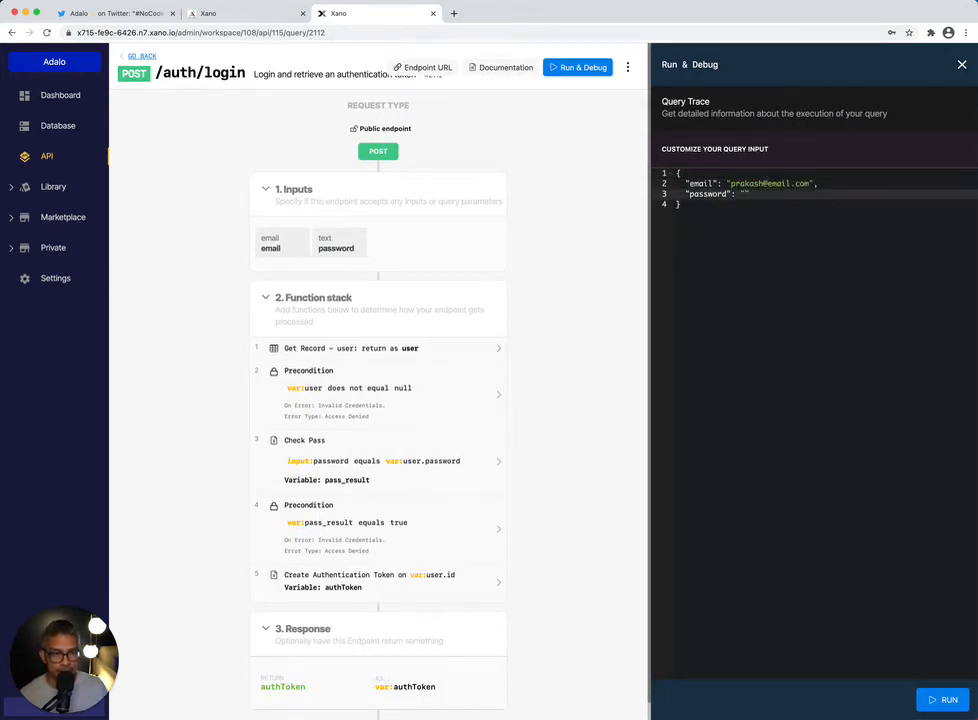
pyautogui.write('password123')
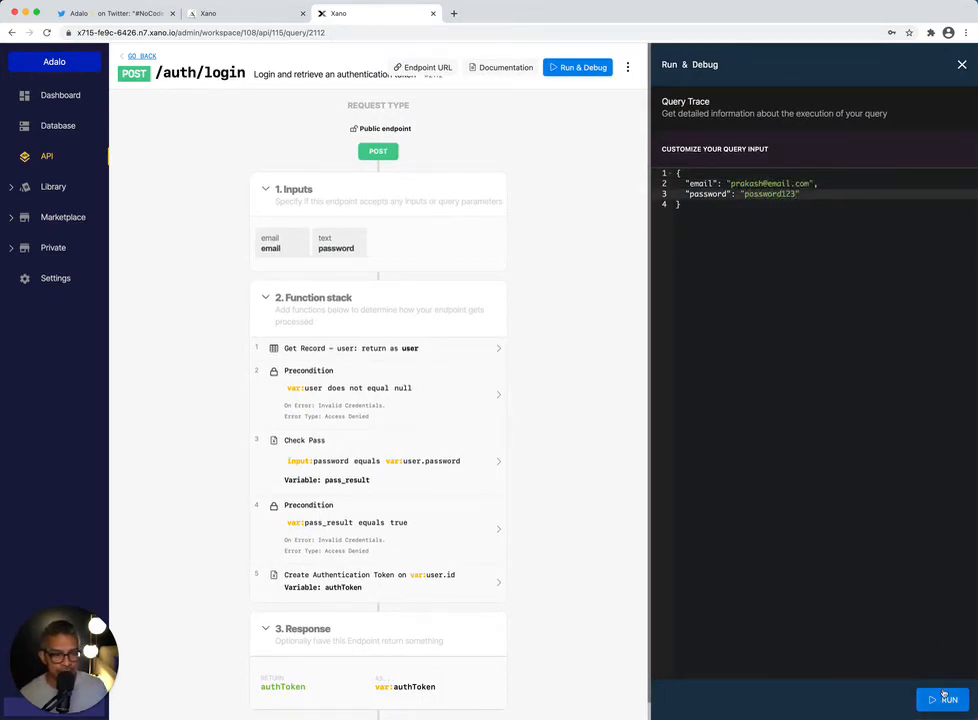
pyautogui.click(943, 699)
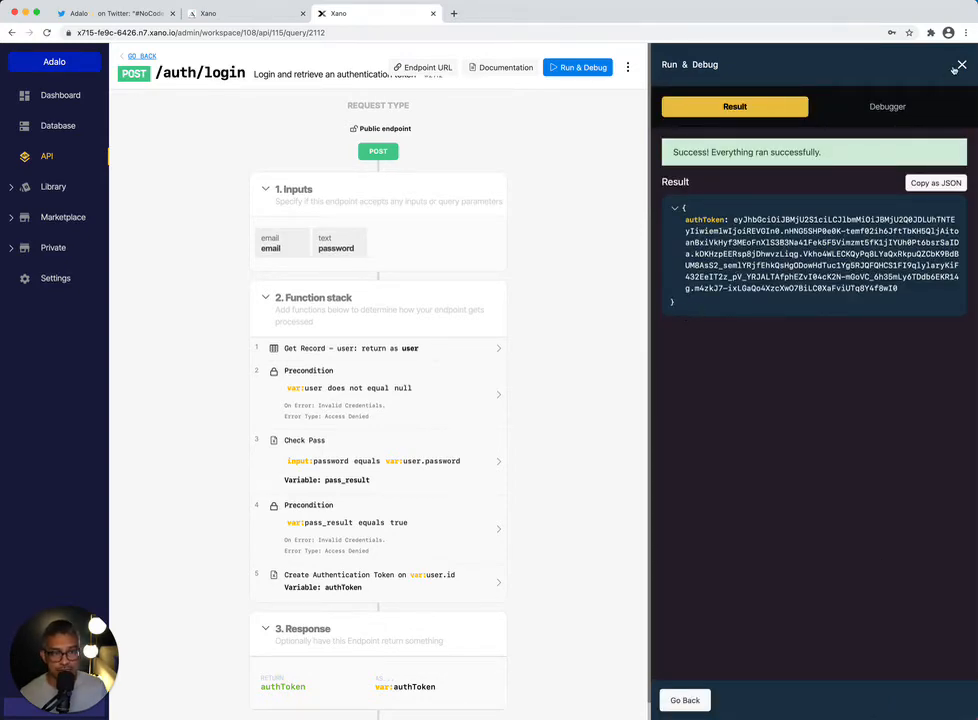
pyautogui.click(957, 69)
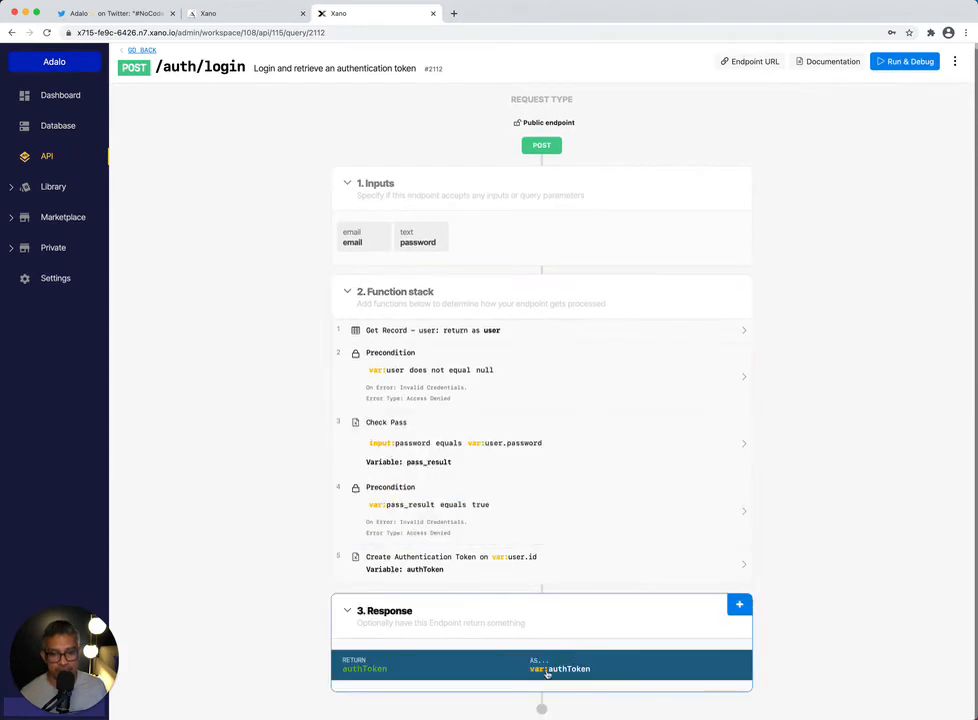
pyautogui.moveTo(386, 673)
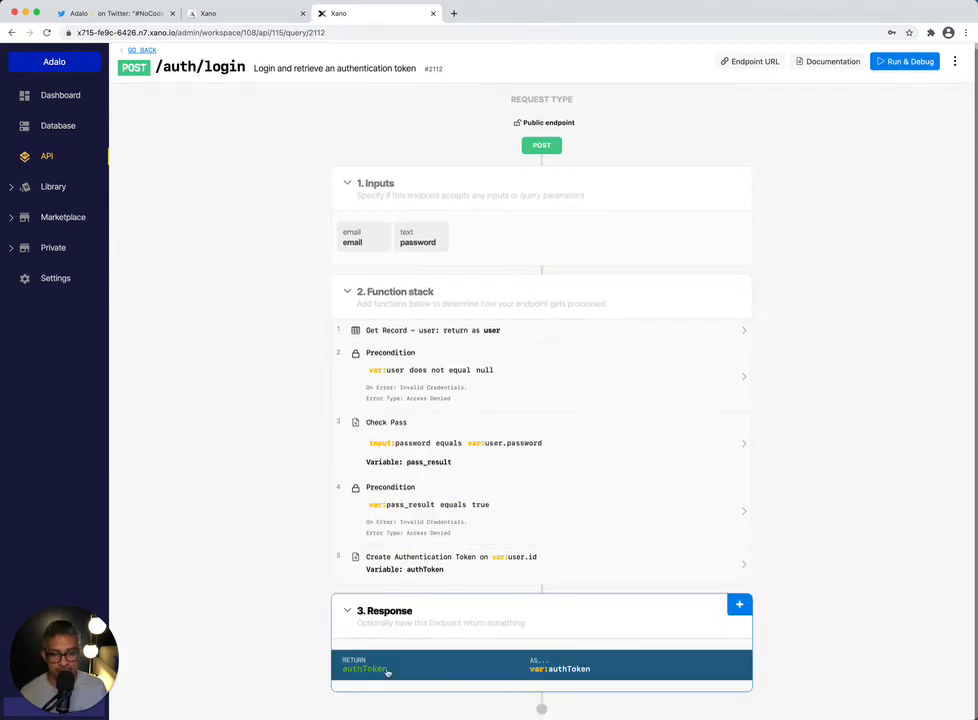
# Add the user variable's .id to the login response as 'user' and save
pyautogui.click(739, 604)
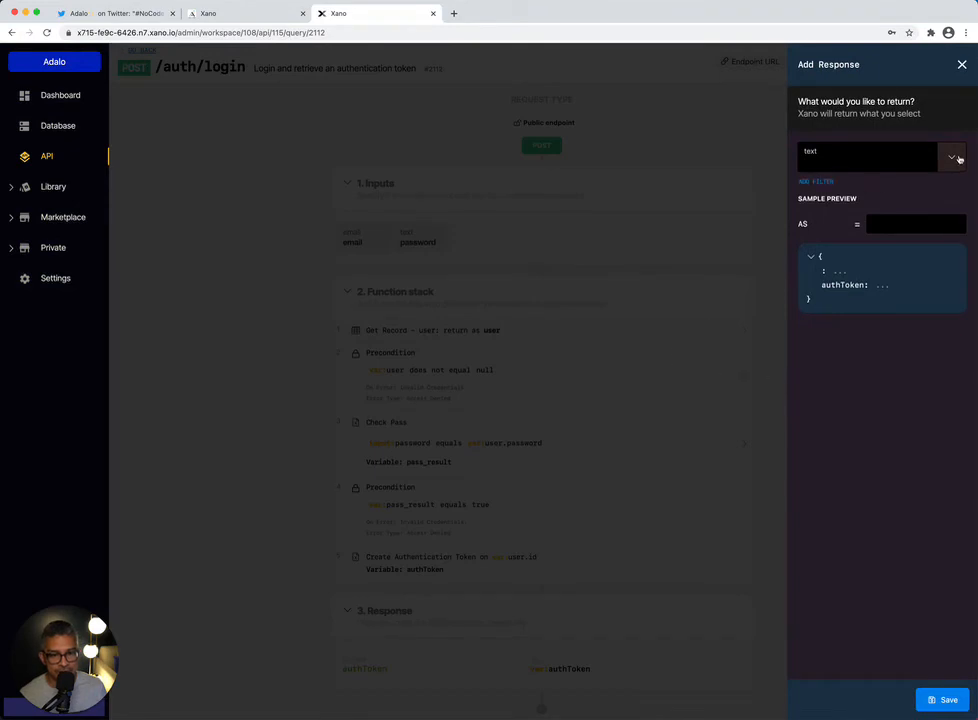
pyautogui.click(954, 157)
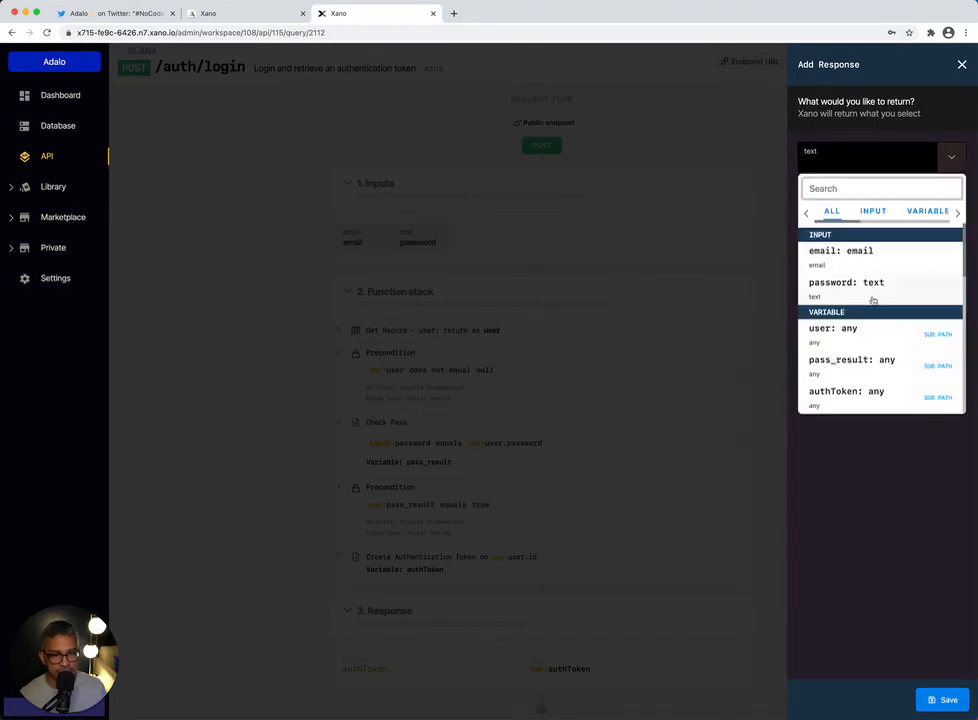
pyautogui.click(833, 328)
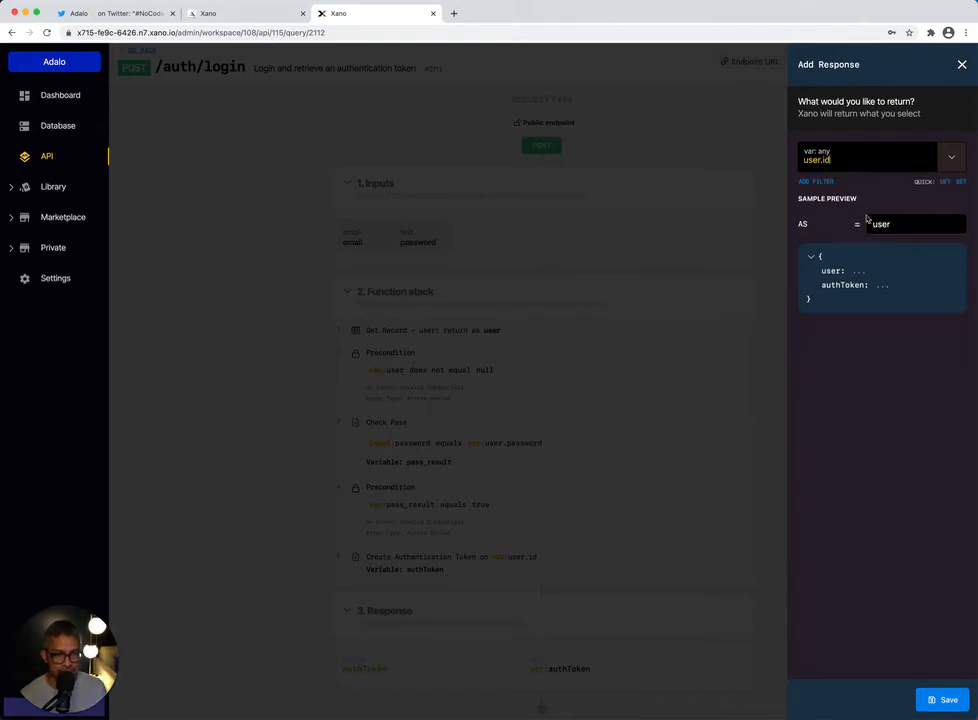
pyautogui.click(969, 64)
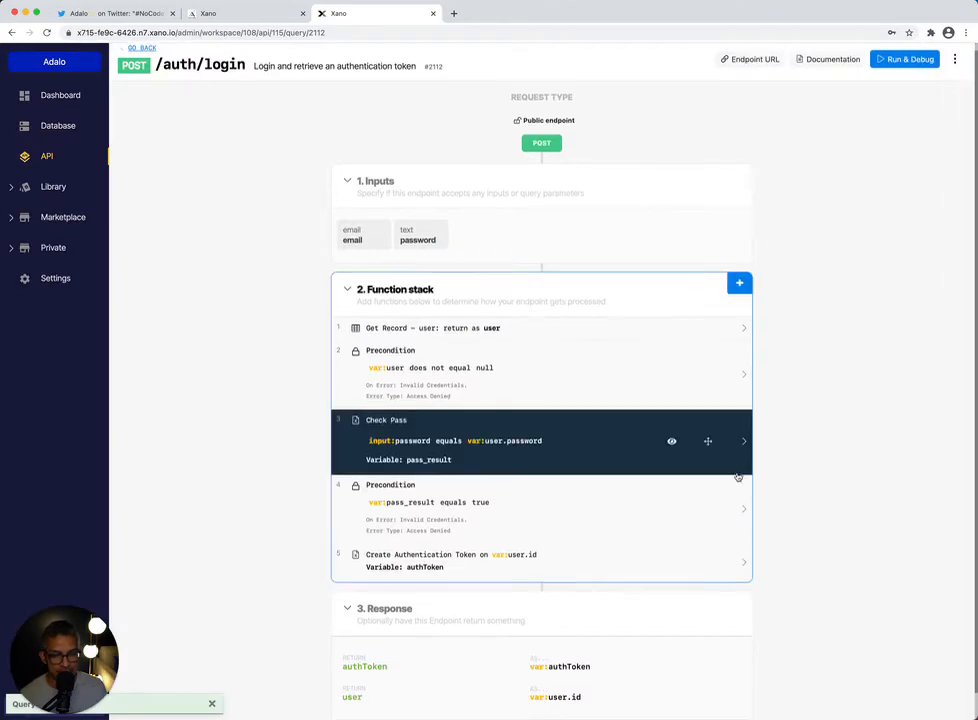
pyautogui.scroll(-3)
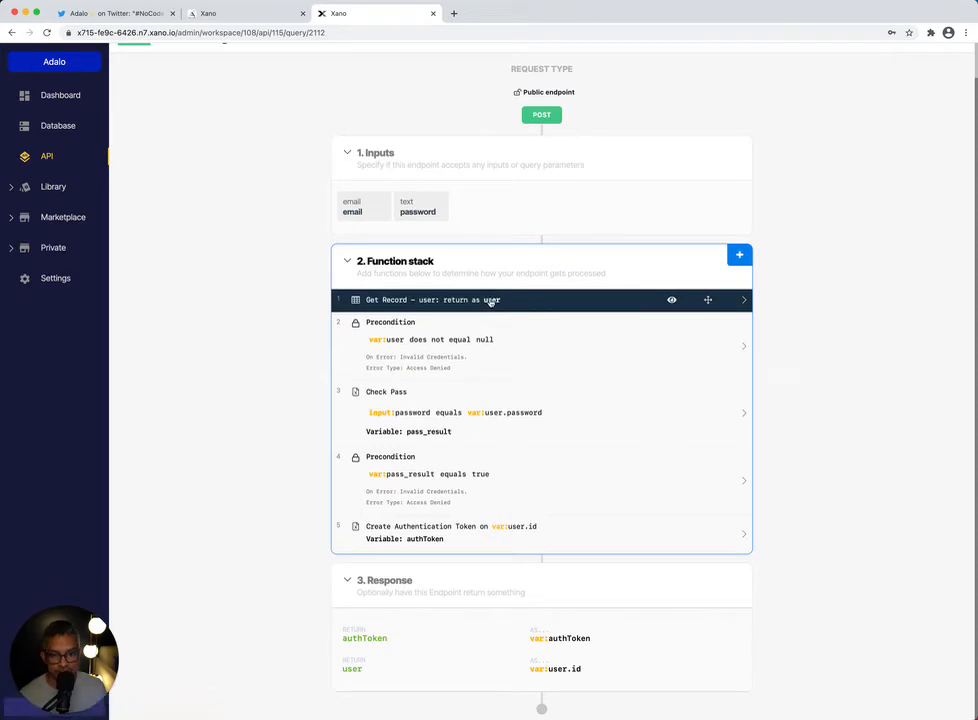
# Retest login with the password, confirming authToken and user 1 are returned, then go back
pyautogui.click(759, 67)
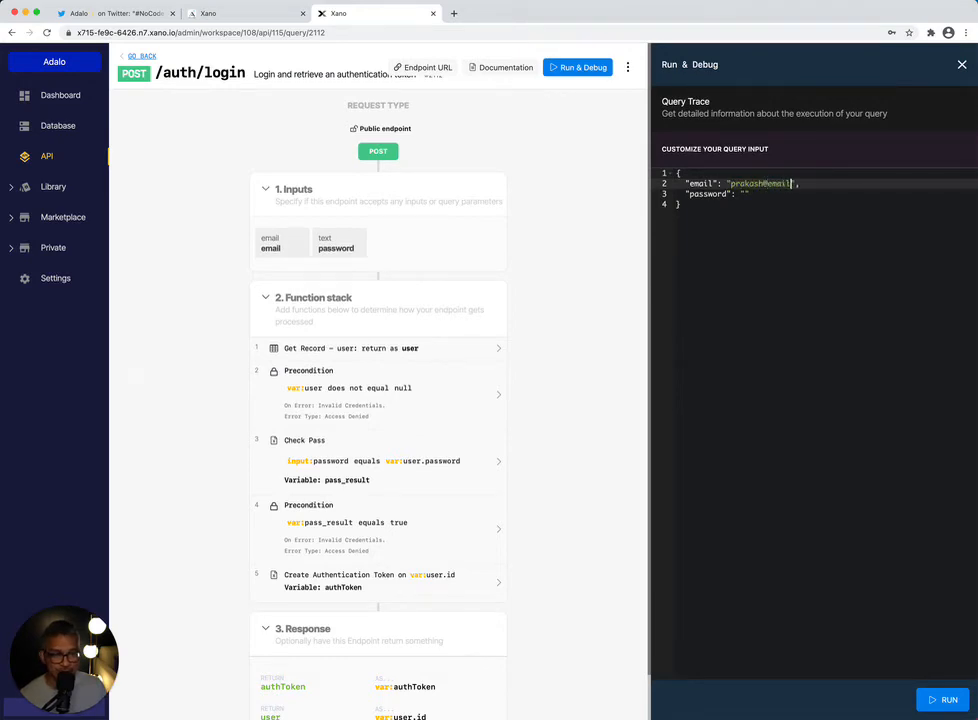
pyautogui.write('password123')
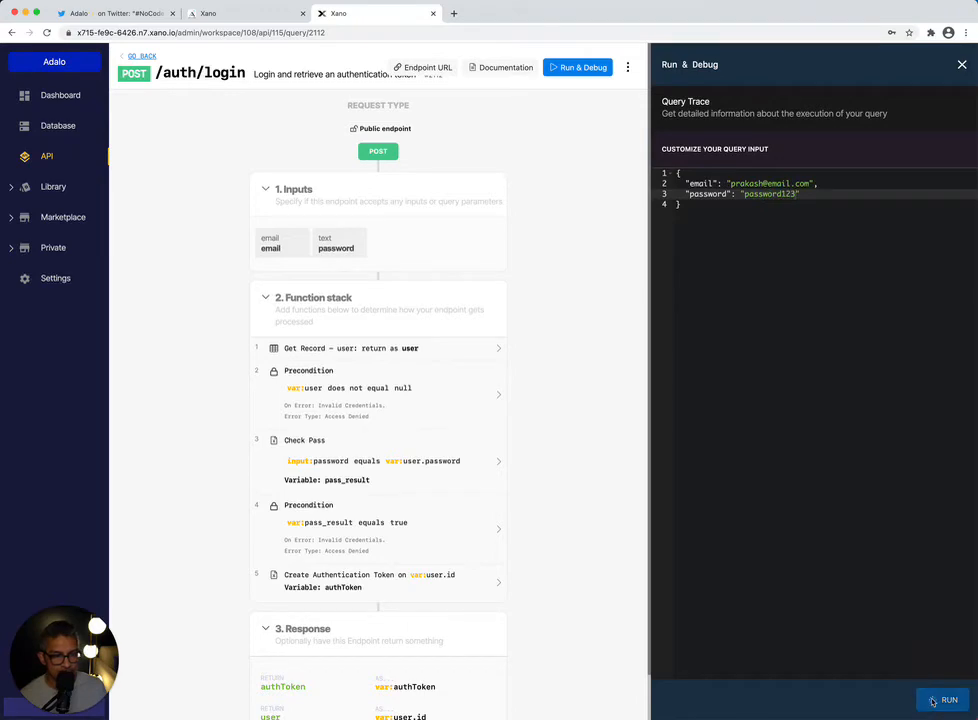
pyautogui.click(948, 700)
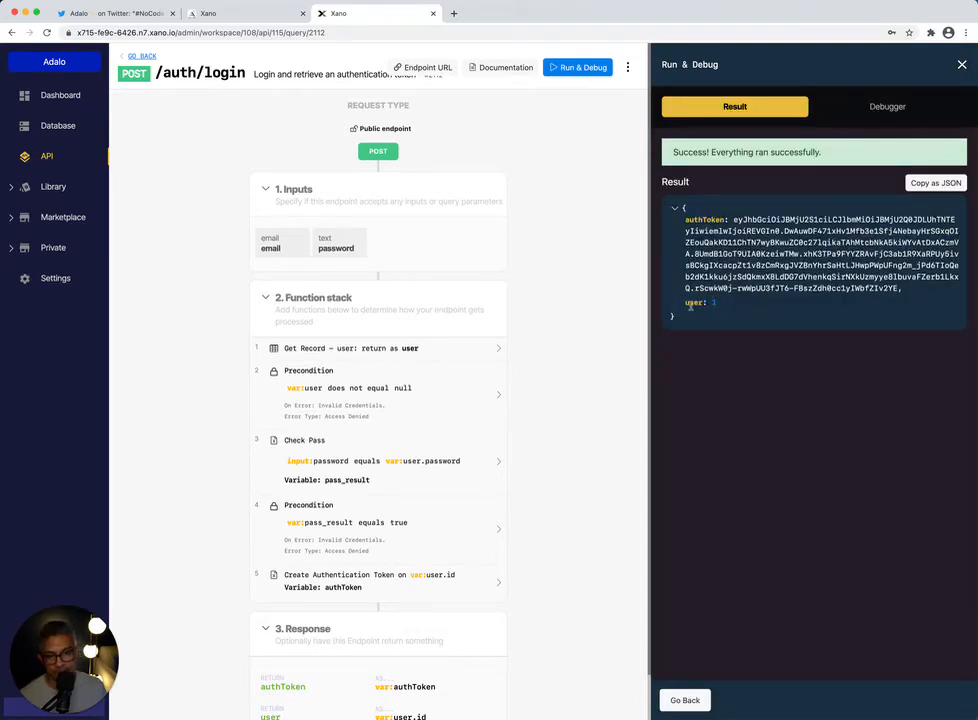
pyautogui.click(968, 63)
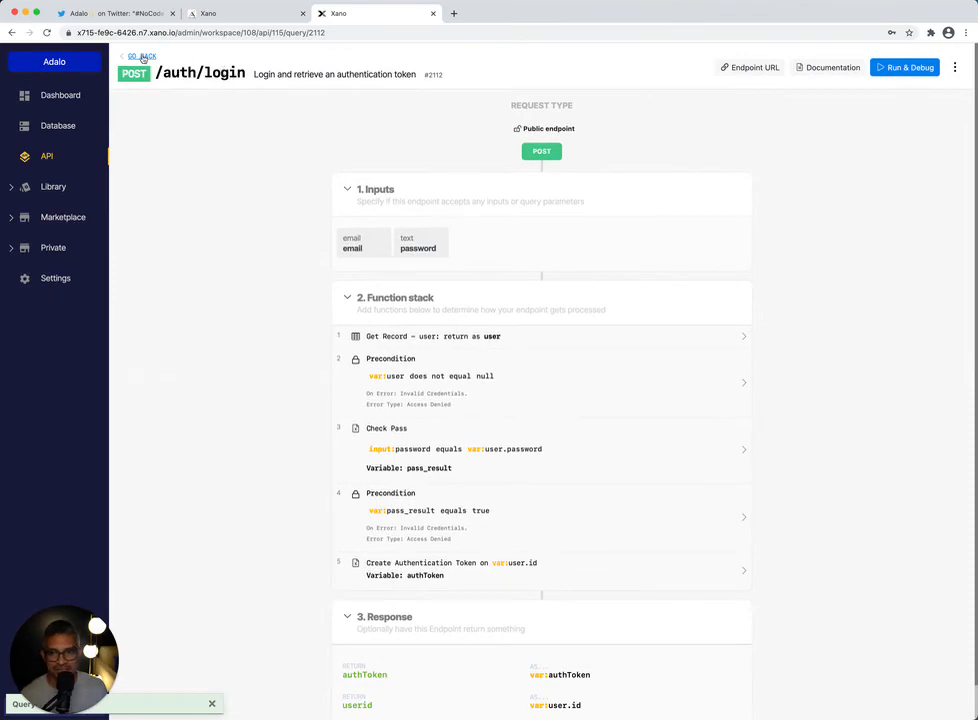
pyautogui.click(140, 57)
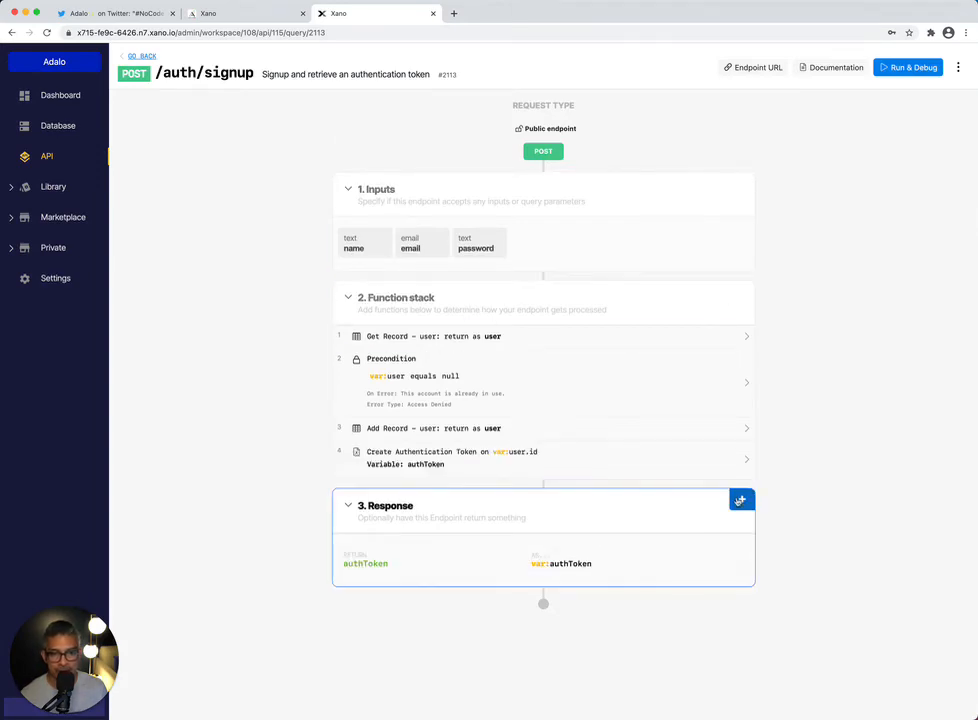
# Add user.id to the /auth/signup response as 'userid' and save
pyautogui.click(741, 498)
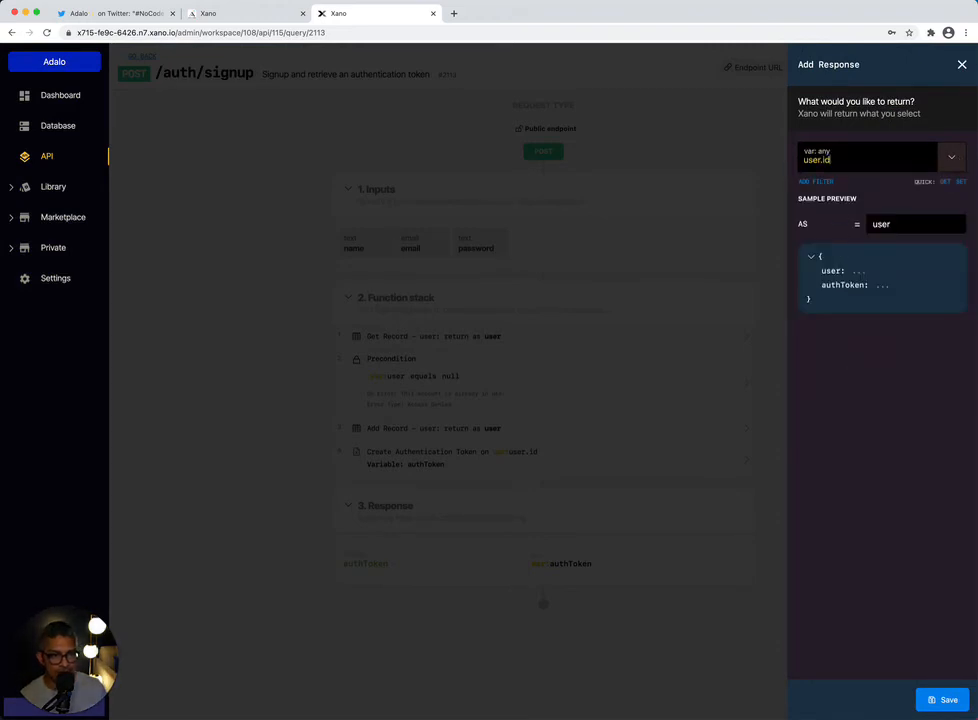
pyautogui.write('userid')
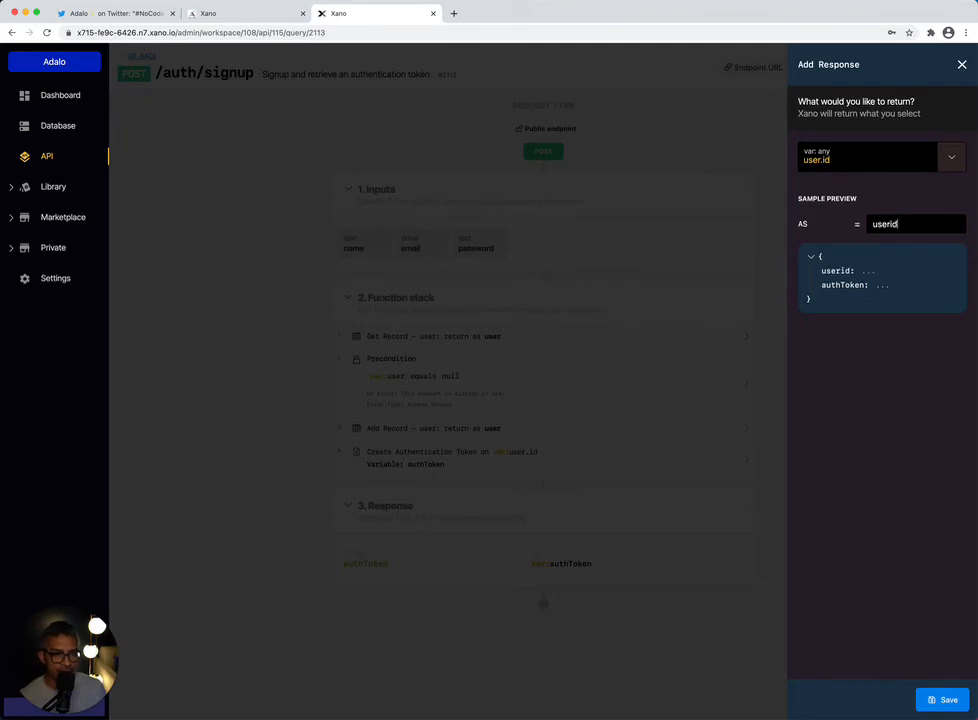
pyautogui.click(941, 699)
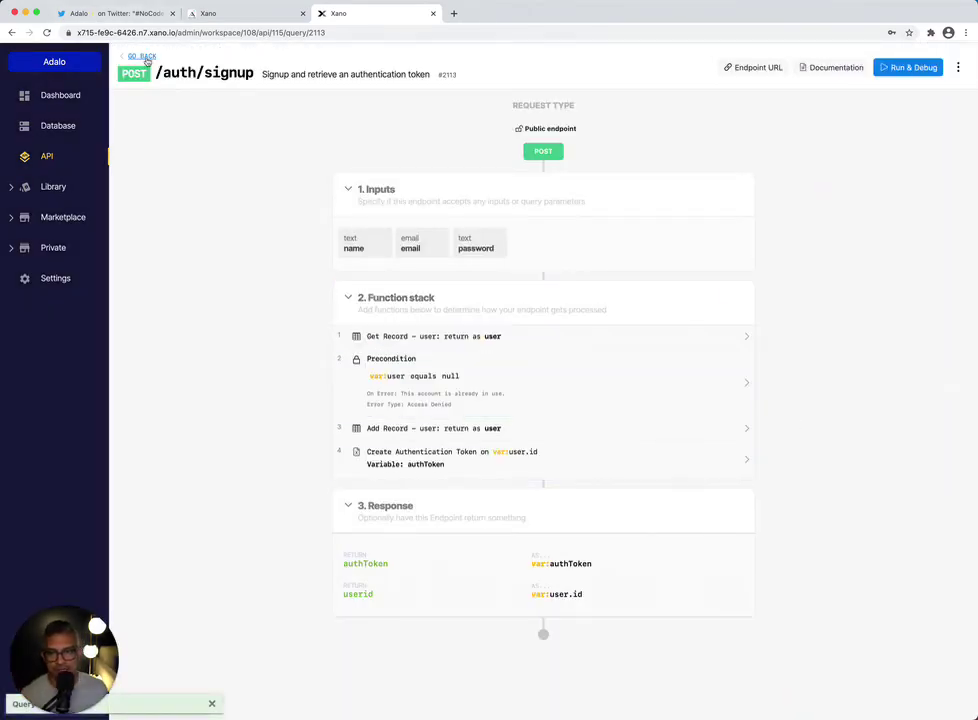
# Go back from /auth/signup to the public API endpoint list
pyautogui.click(139, 56)
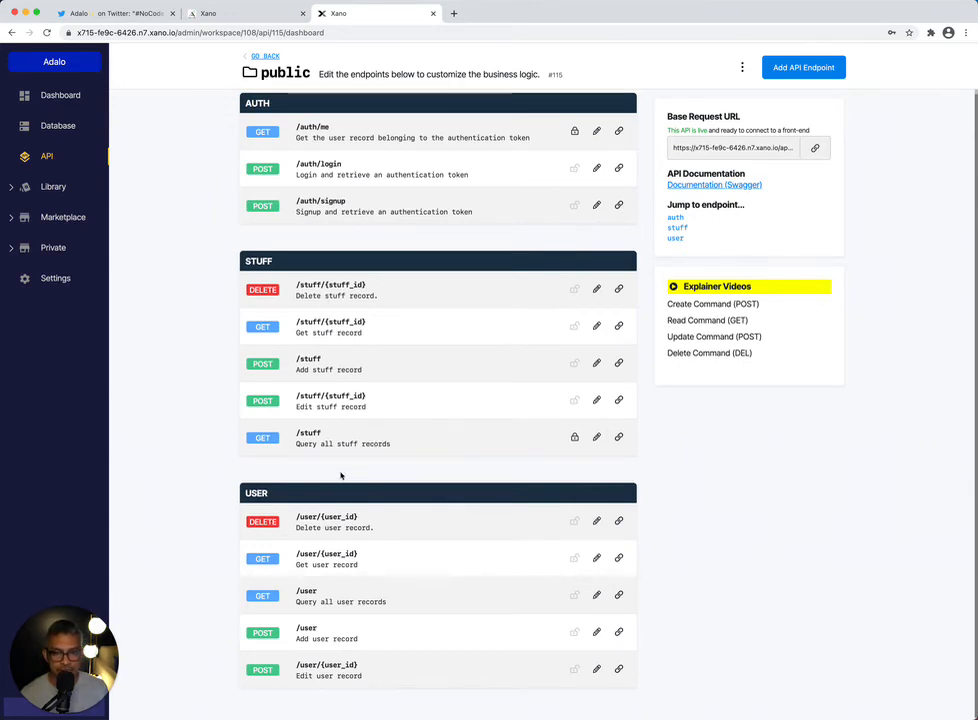
pyautogui.moveTo(318, 451)
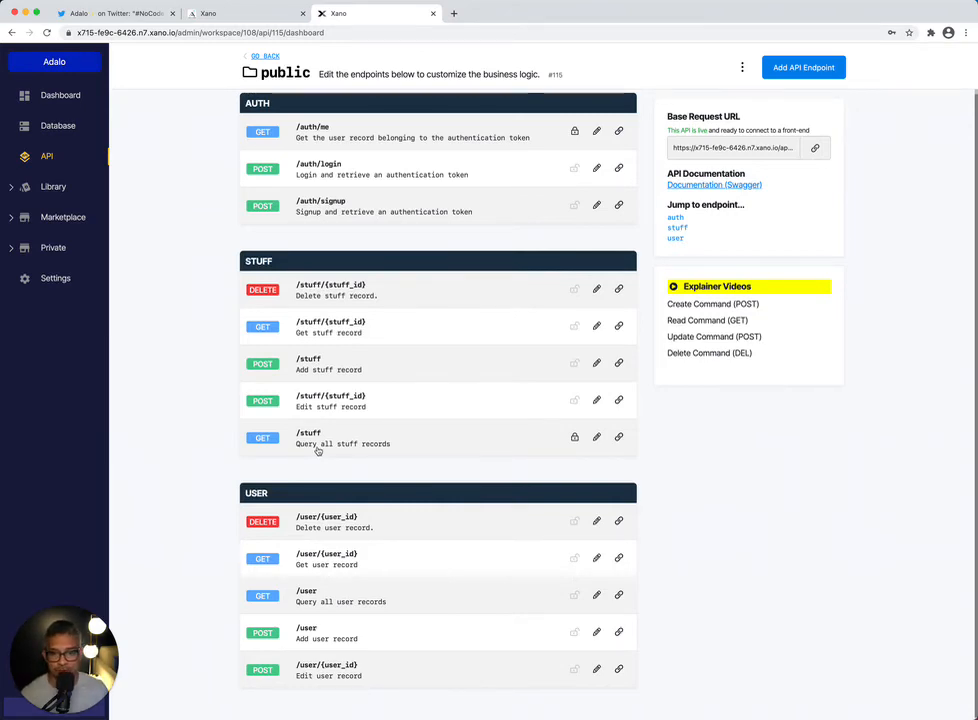
pyautogui.moveTo(808, 85)
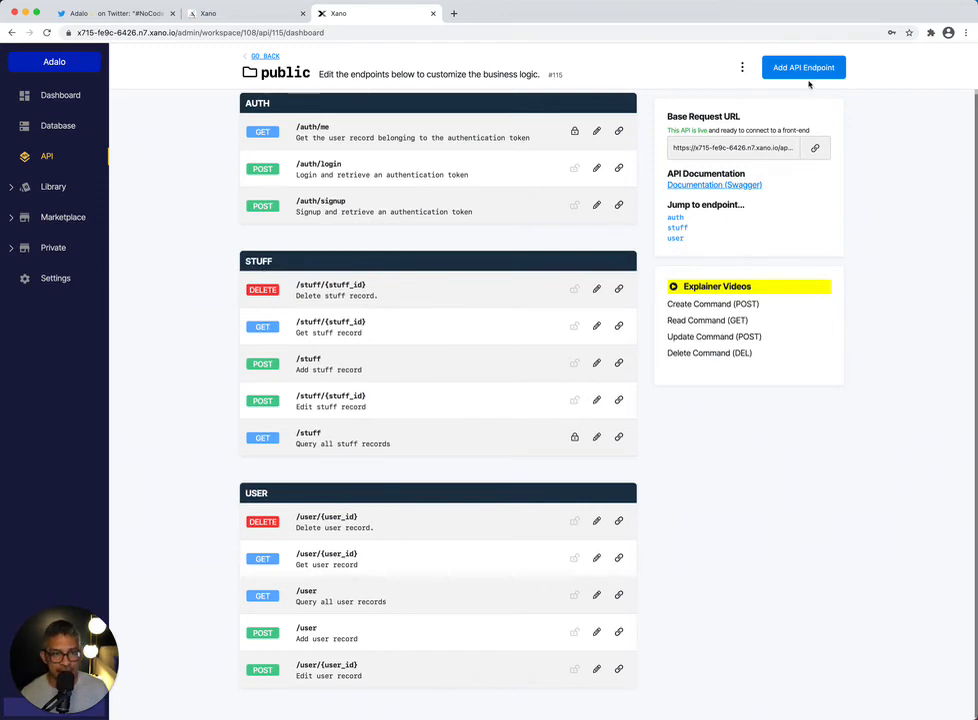
# Create a CRUD-template GET endpoint named stuff_of_user that queries all stuff records
pyautogui.click(806, 66)
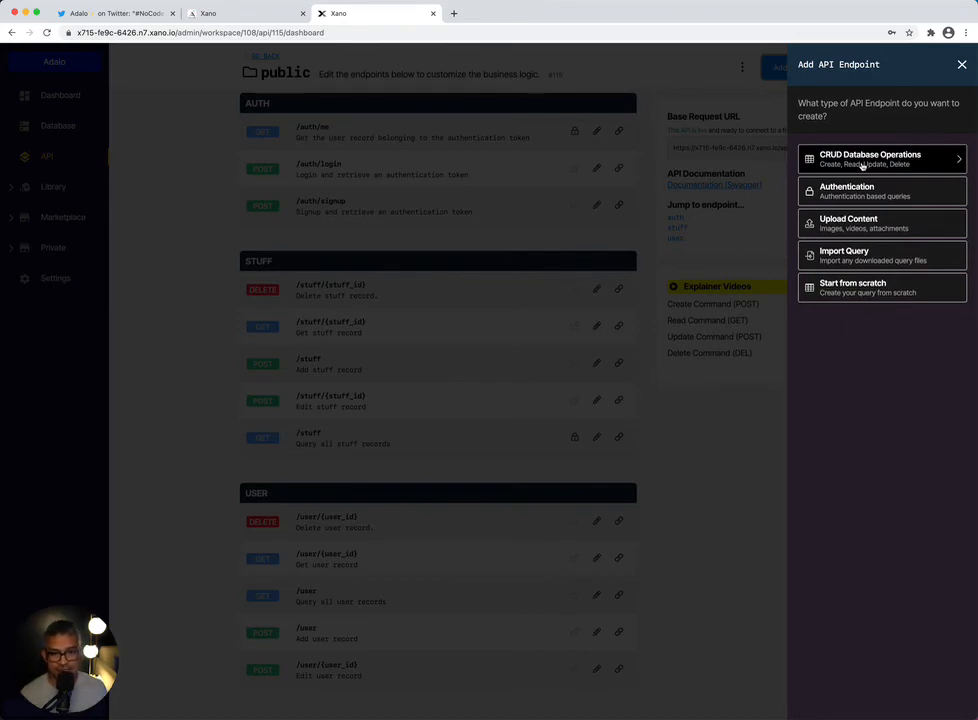
pyautogui.click(881, 158)
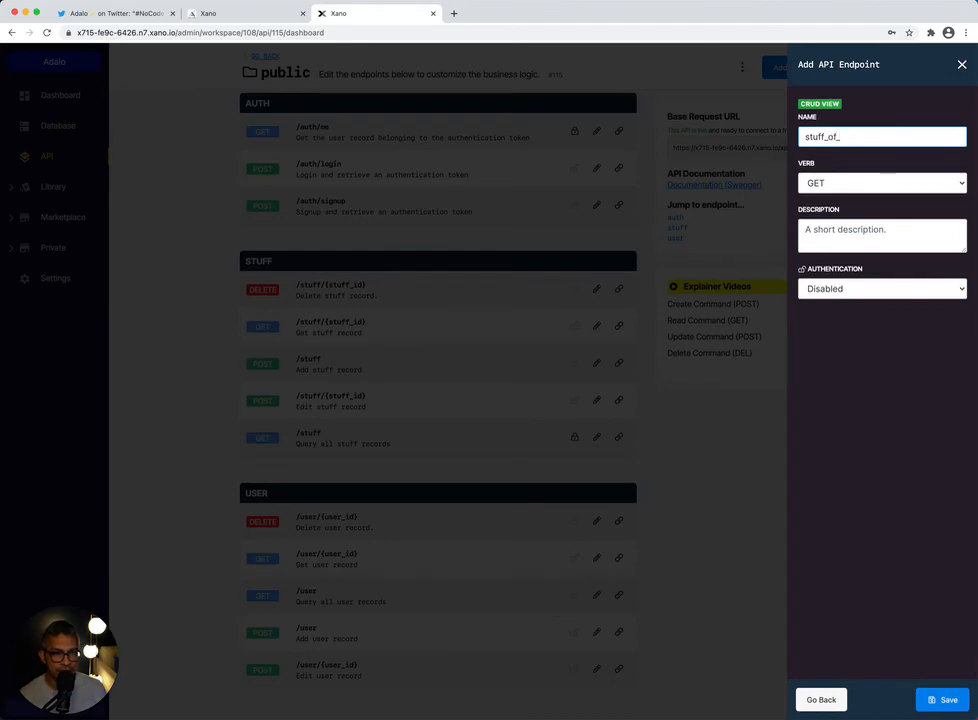
pyautogui.write('user')
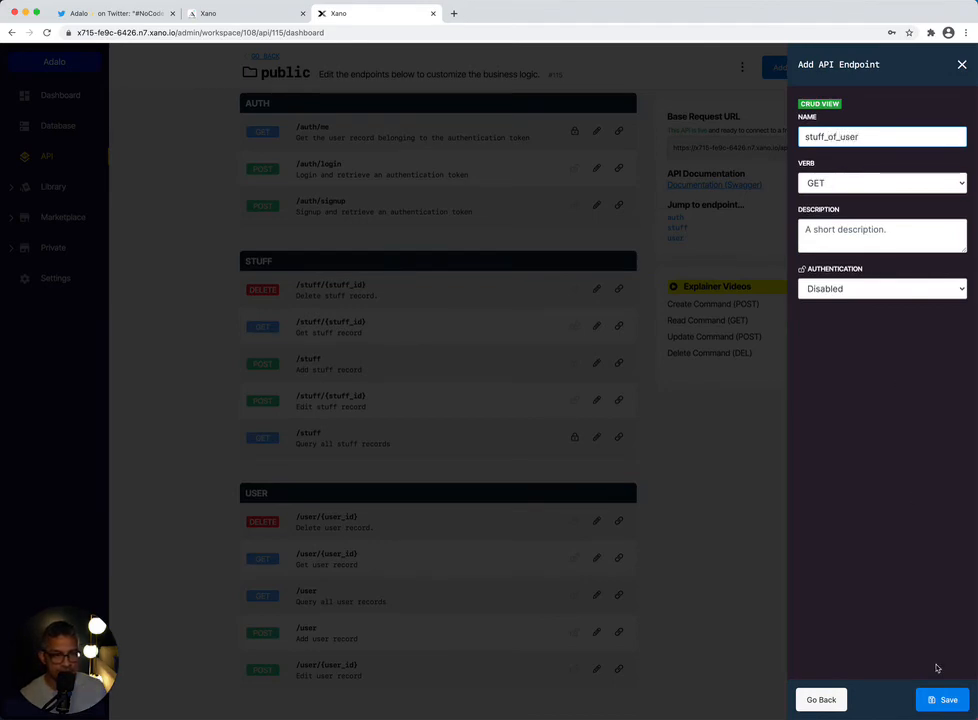
pyautogui.click(943, 699)
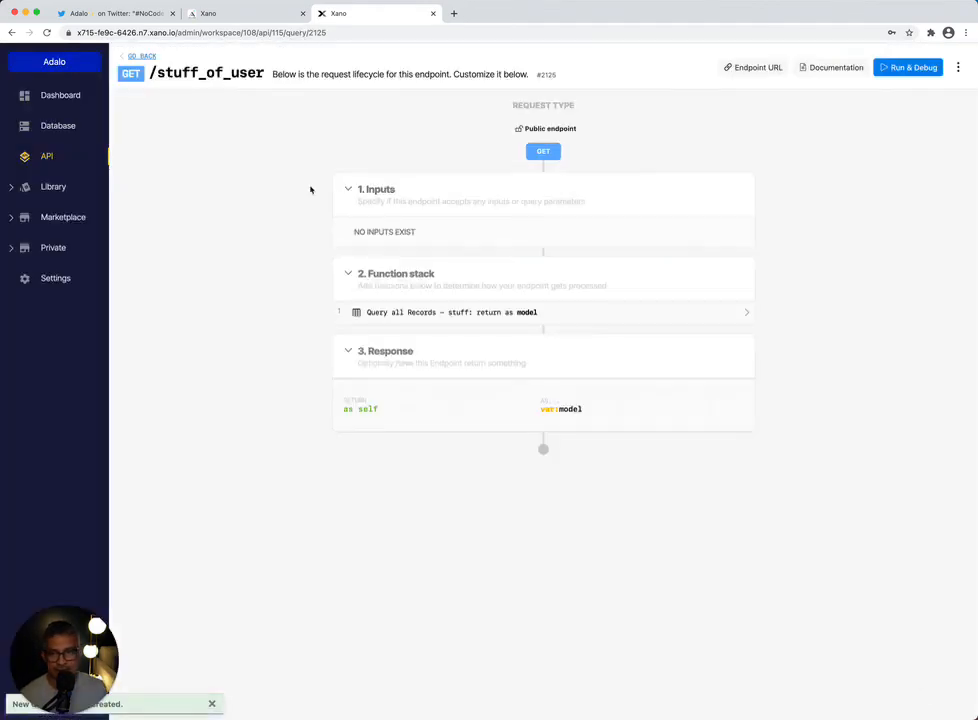
pyautogui.moveTo(588, 441)
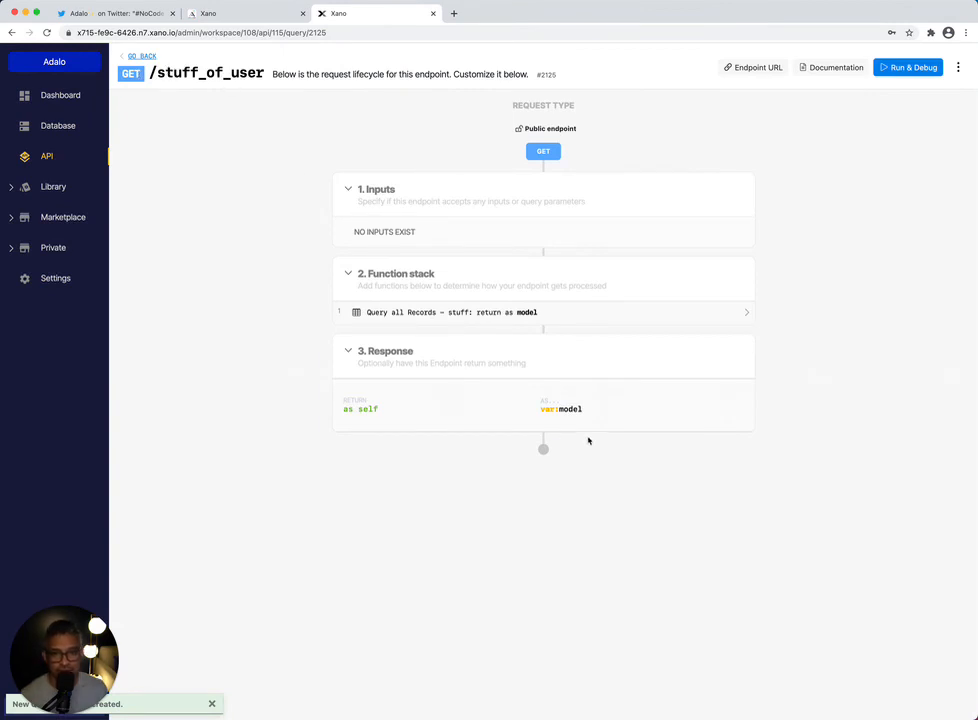
pyautogui.moveTo(420, 312)
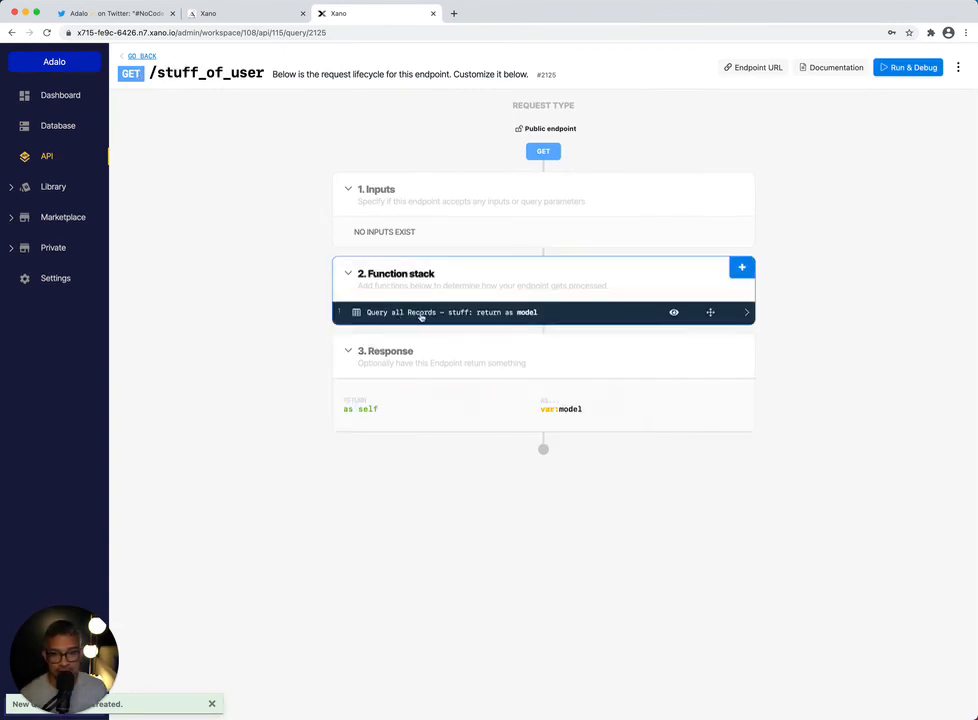
pyautogui.click(906, 68)
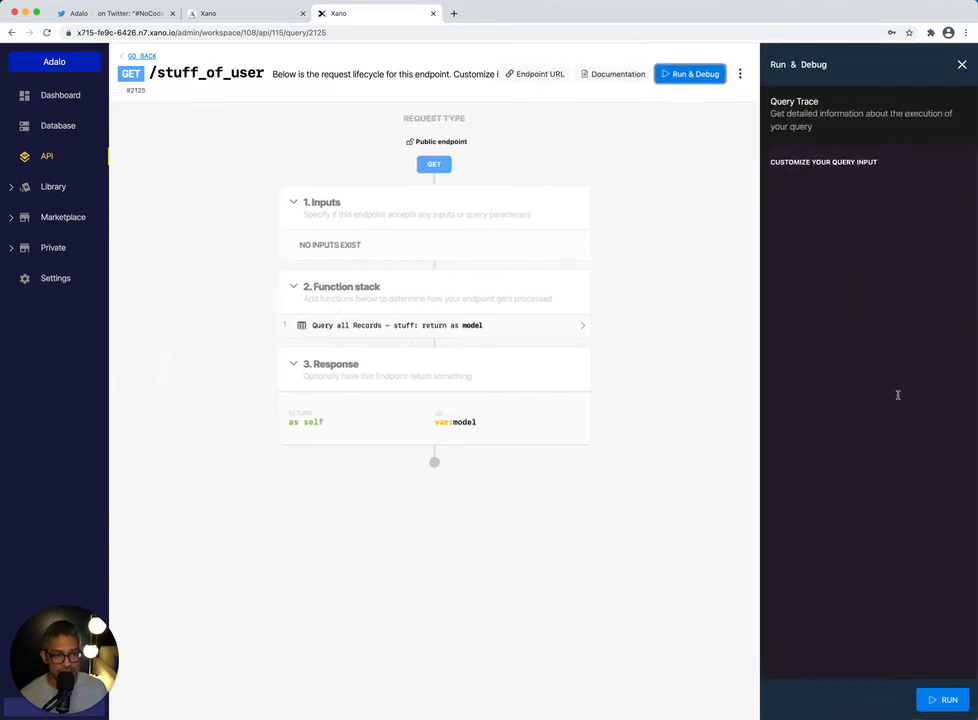
pyautogui.click(946, 699)
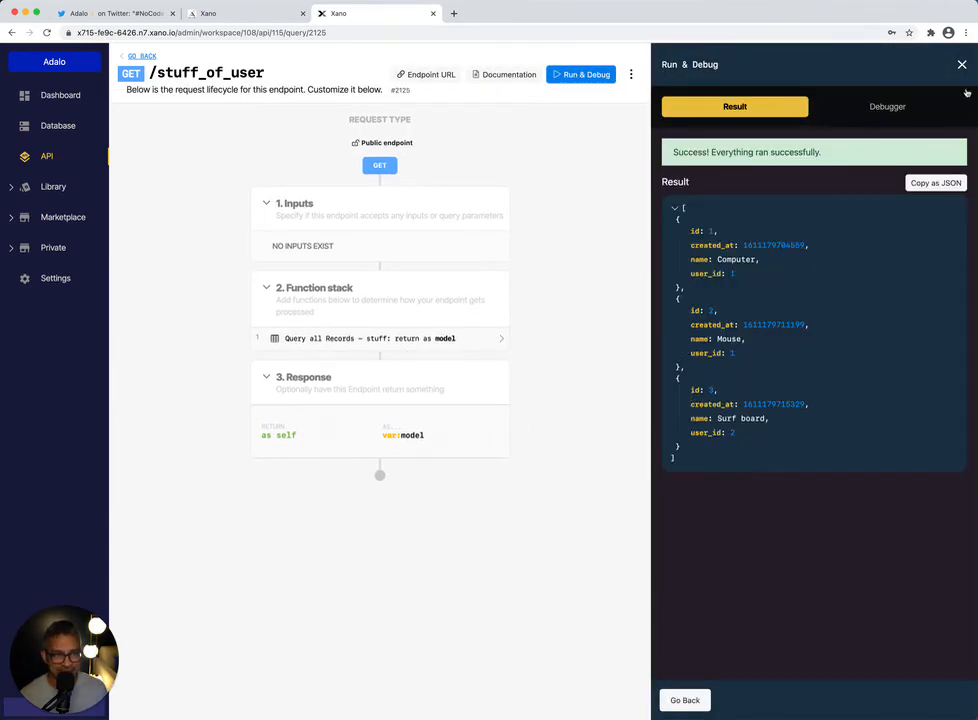
pyautogui.click(962, 64)
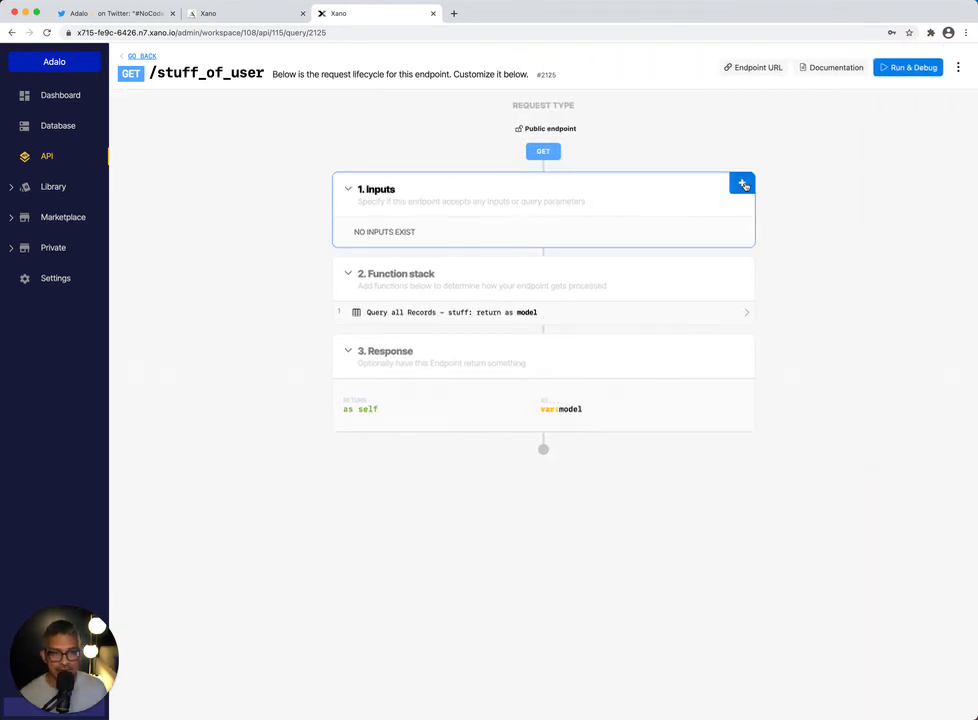
# Add an integer input named user_id to the stuff_of_user endpoint
pyautogui.click(742, 183)
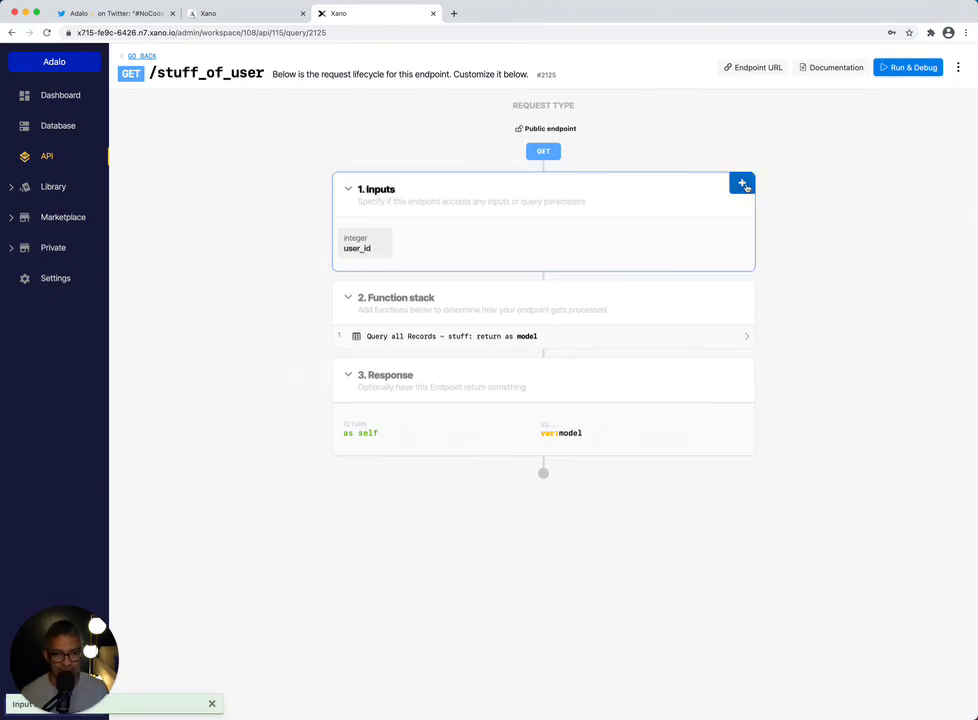
pyautogui.click(741, 183)
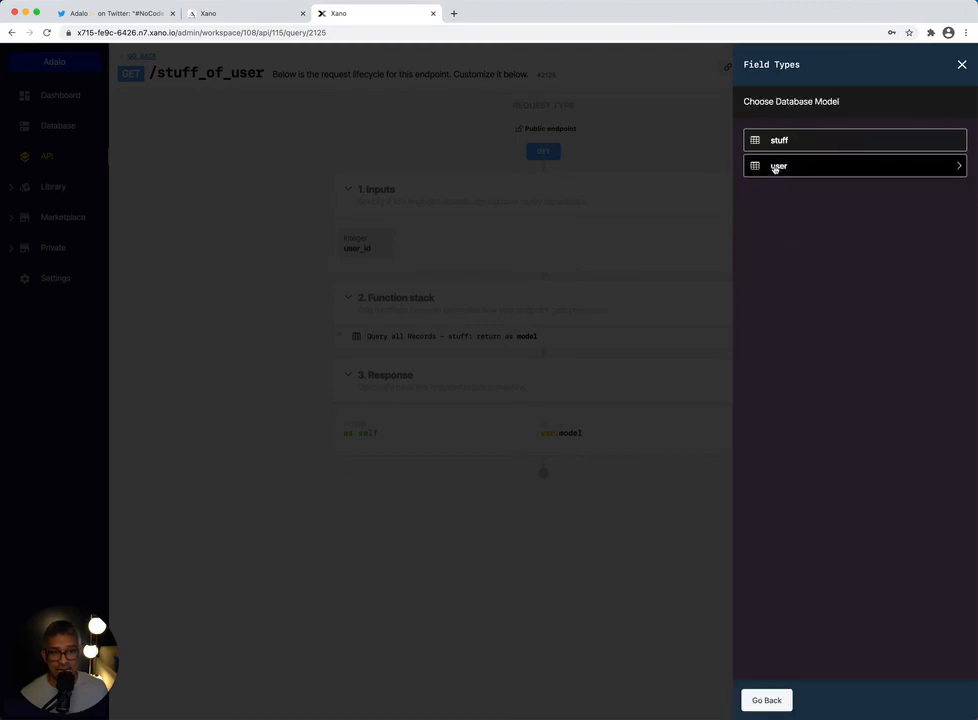
pyautogui.click(959, 63)
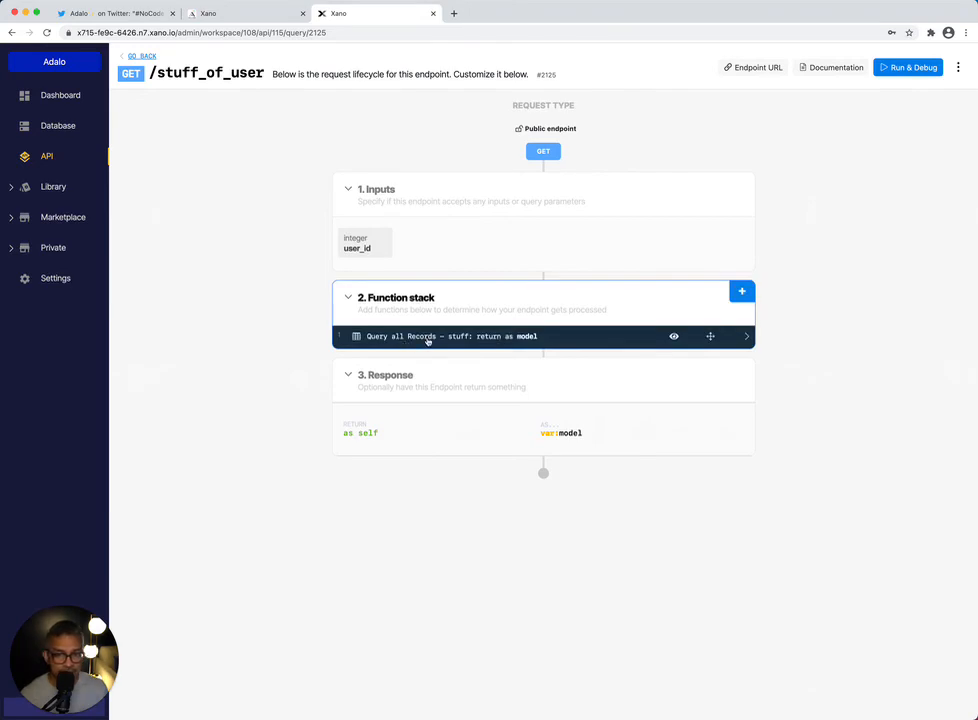
# Add a WHERE filter on Query all Records: stuff.user_id equals input user_id, ignoring empty values
pyautogui.click(450, 336)
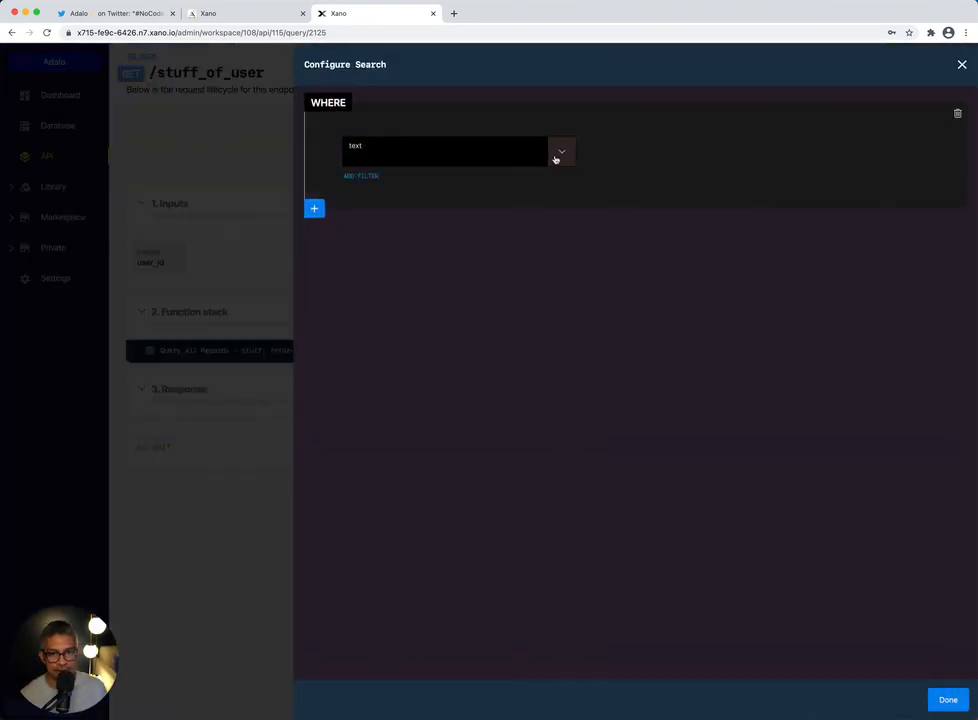
pyautogui.click(559, 151)
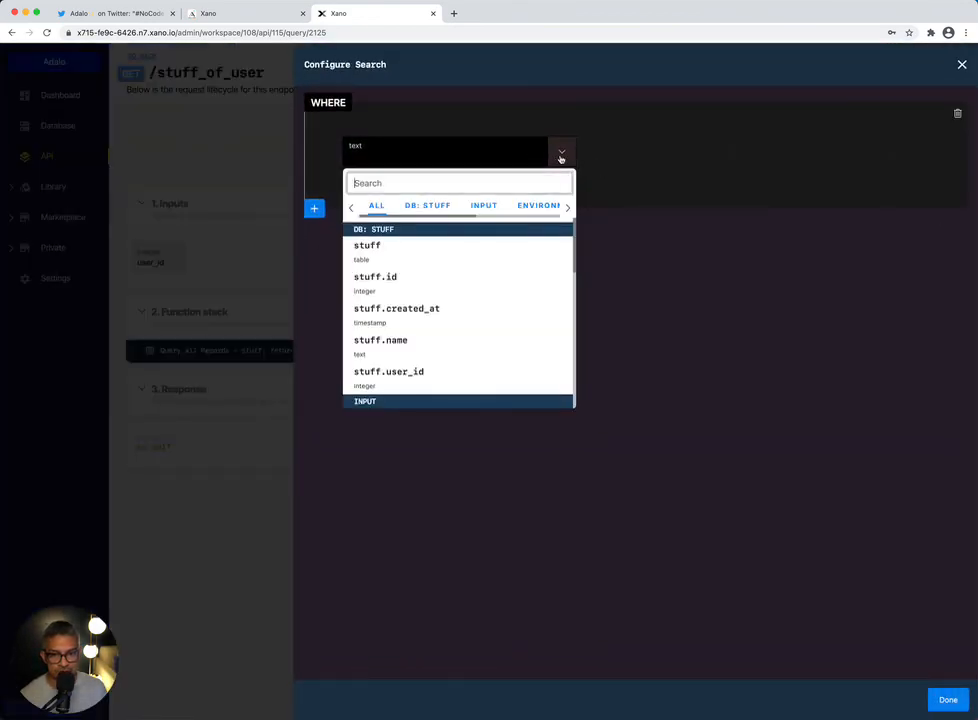
pyautogui.click(388, 371)
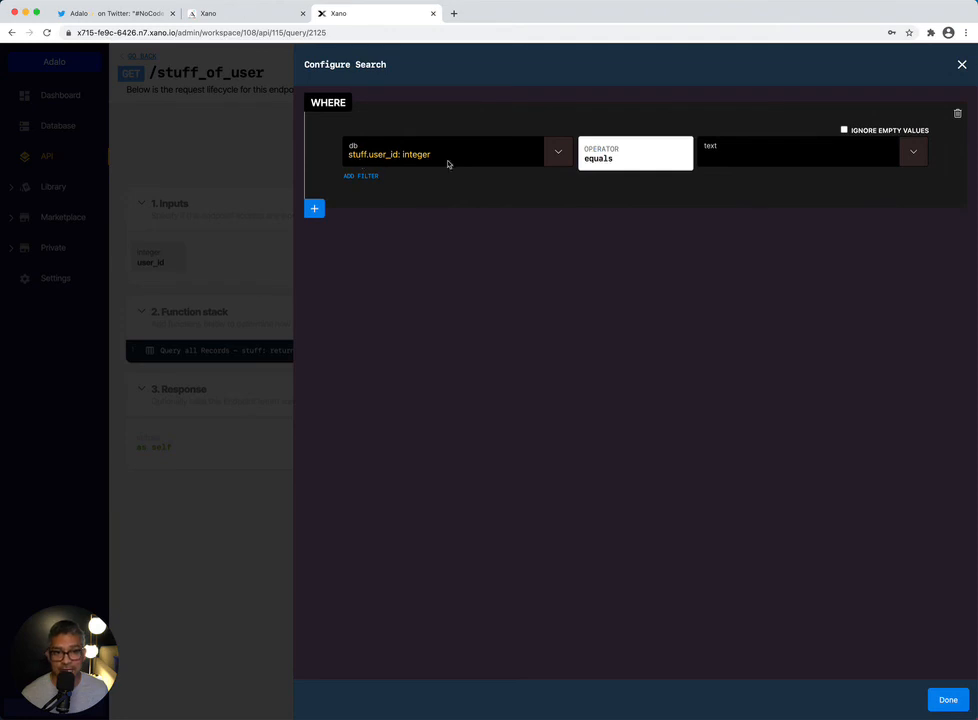
pyautogui.click(914, 152)
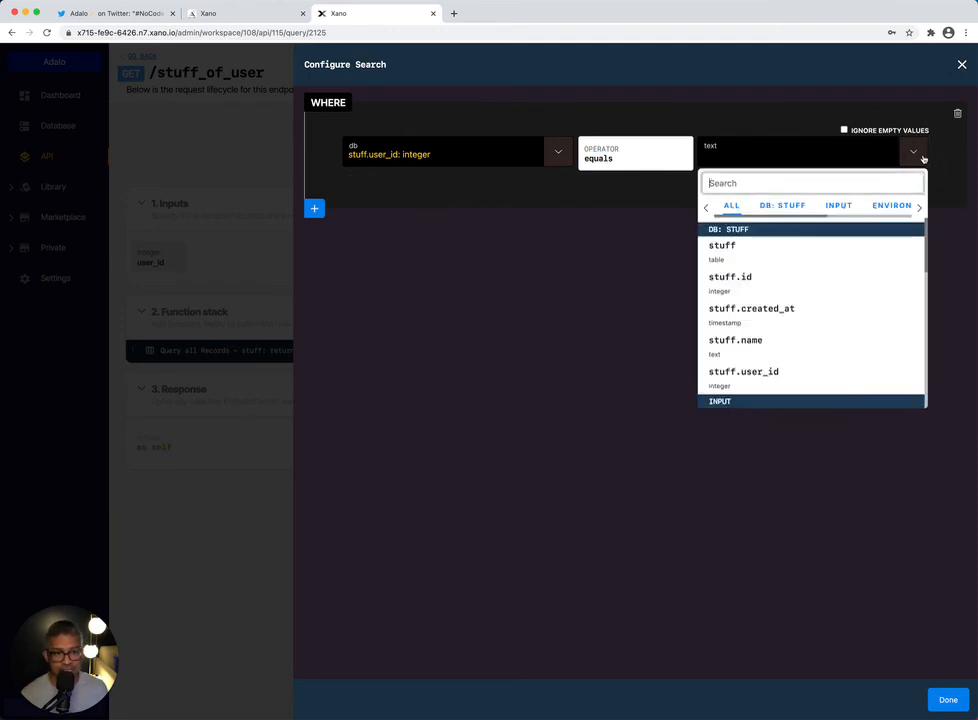
pyautogui.click(839, 206)
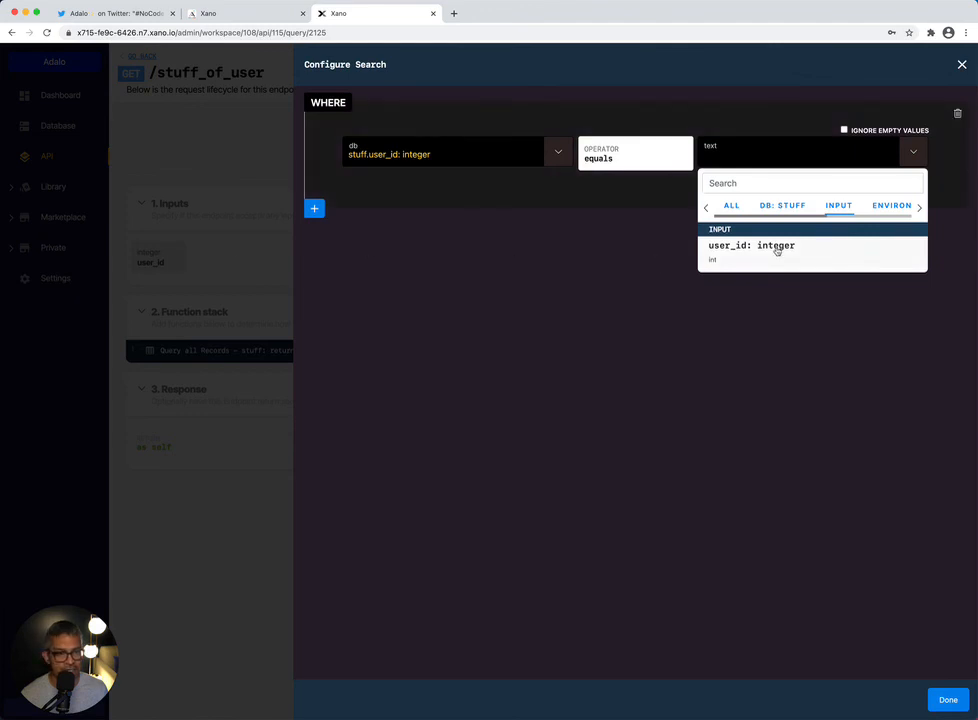
pyautogui.click(776, 245)
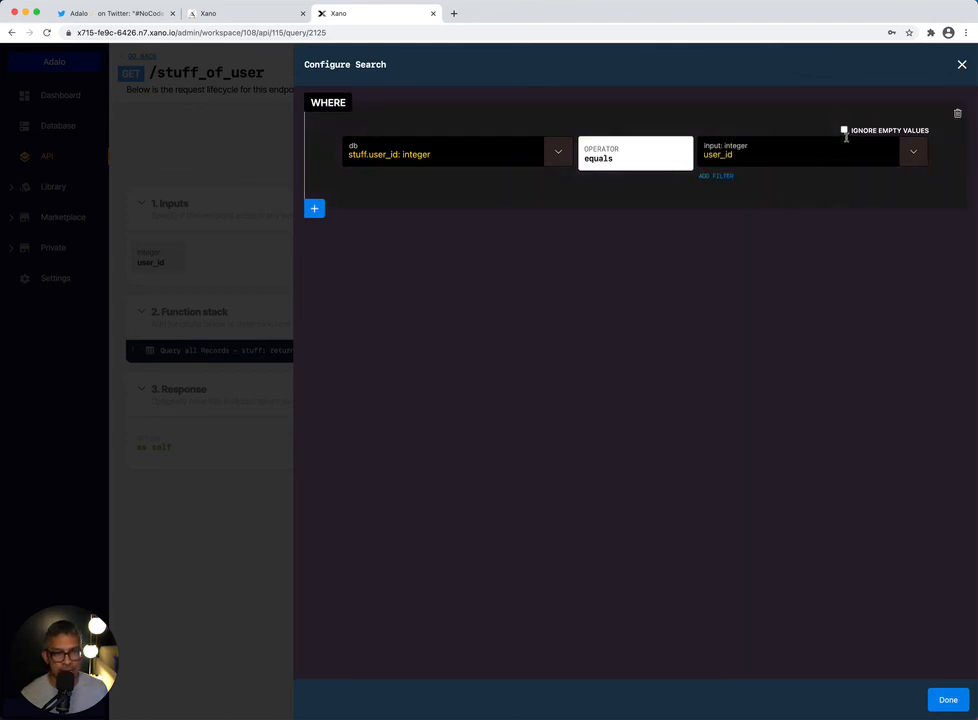
pyautogui.click(845, 130)
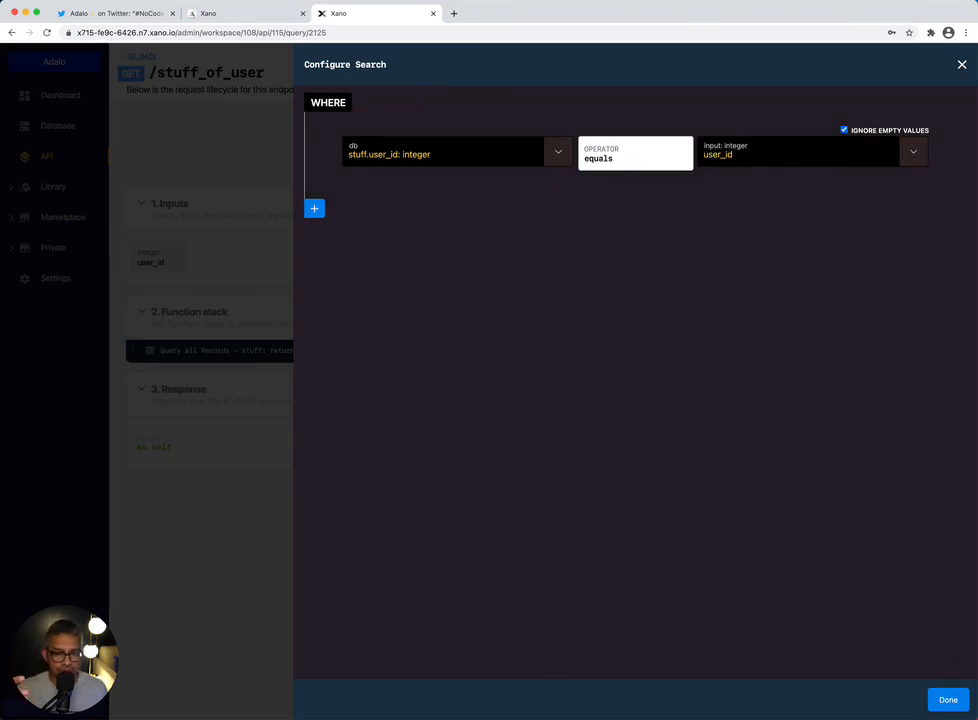
pyautogui.click(946, 698)
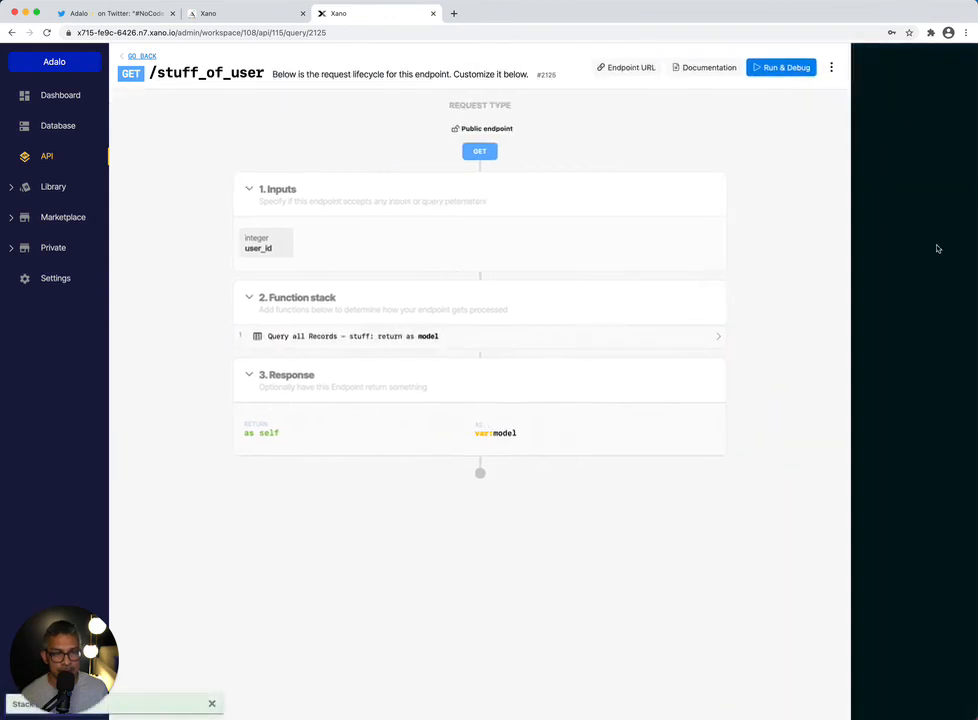
# Test stuff_of_user with user_id 1, getting only Computer and Mouse, then return to the API list
pyautogui.click(787, 67)
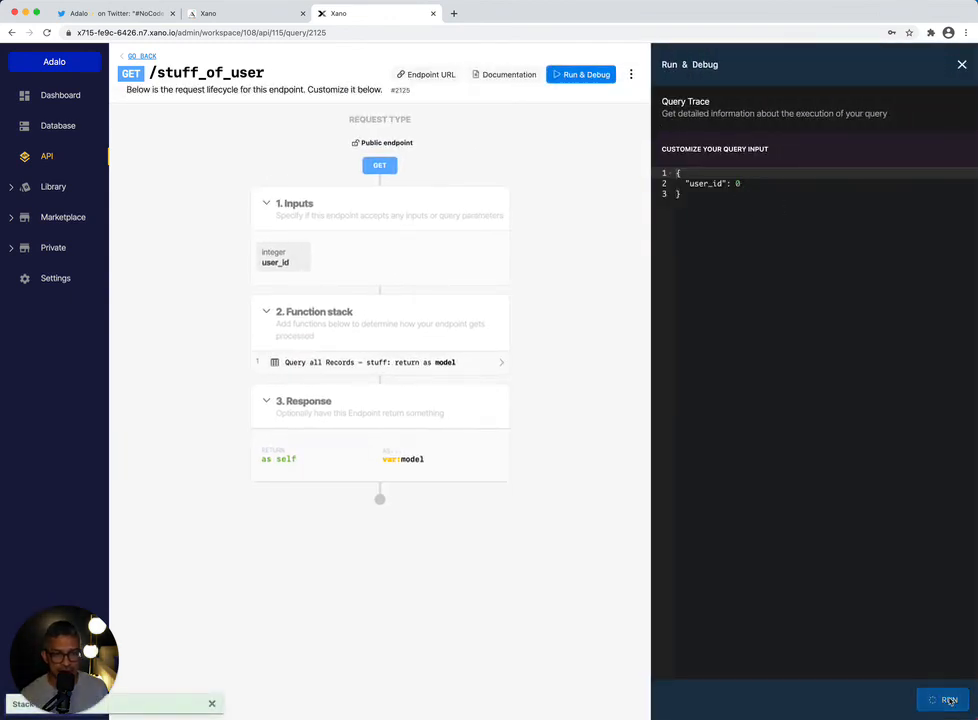
pyautogui.click(949, 699)
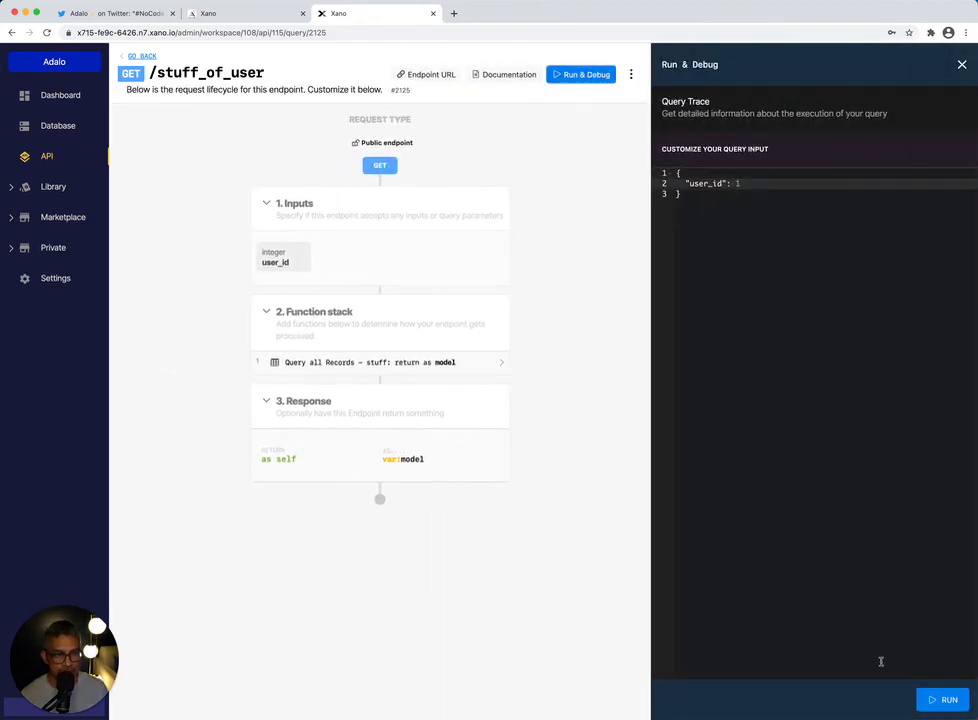
pyautogui.click(945, 699)
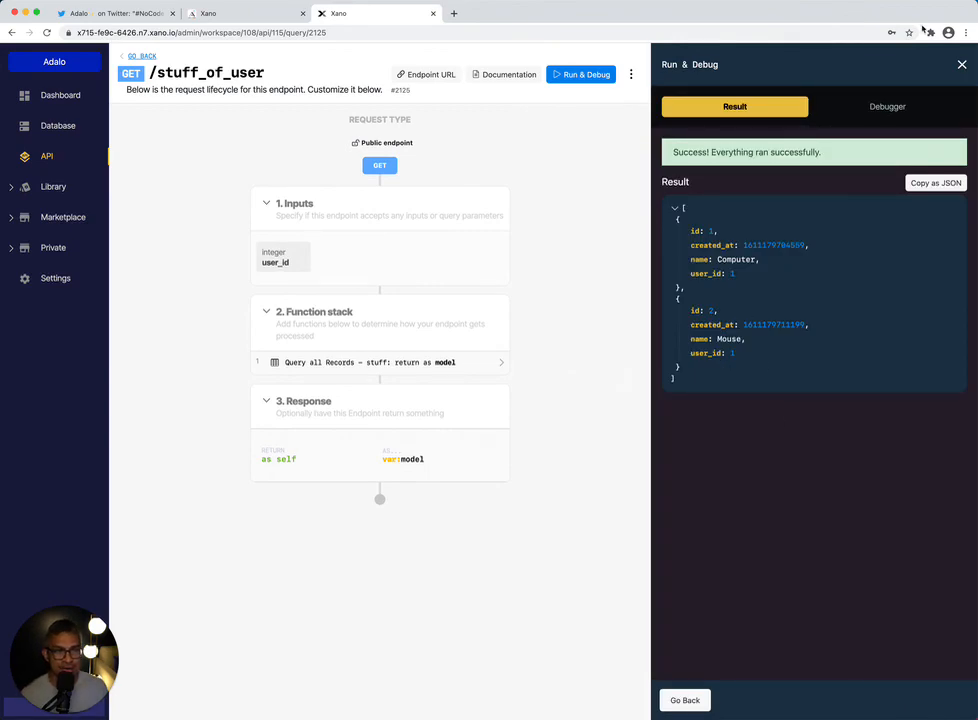
pyautogui.click(961, 63)
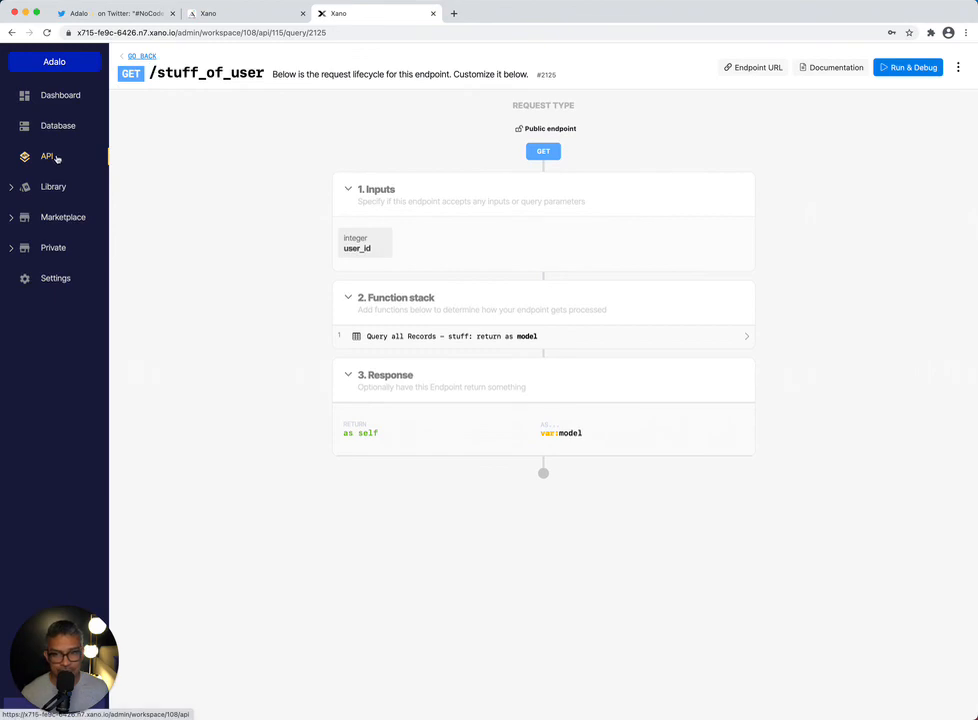
pyautogui.click(137, 55)
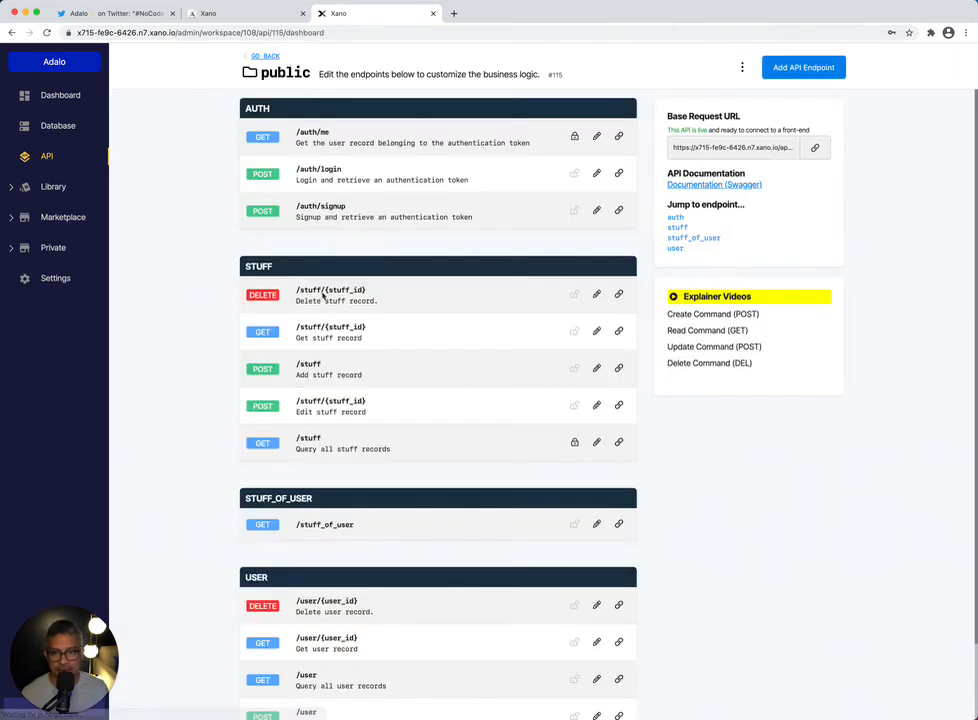